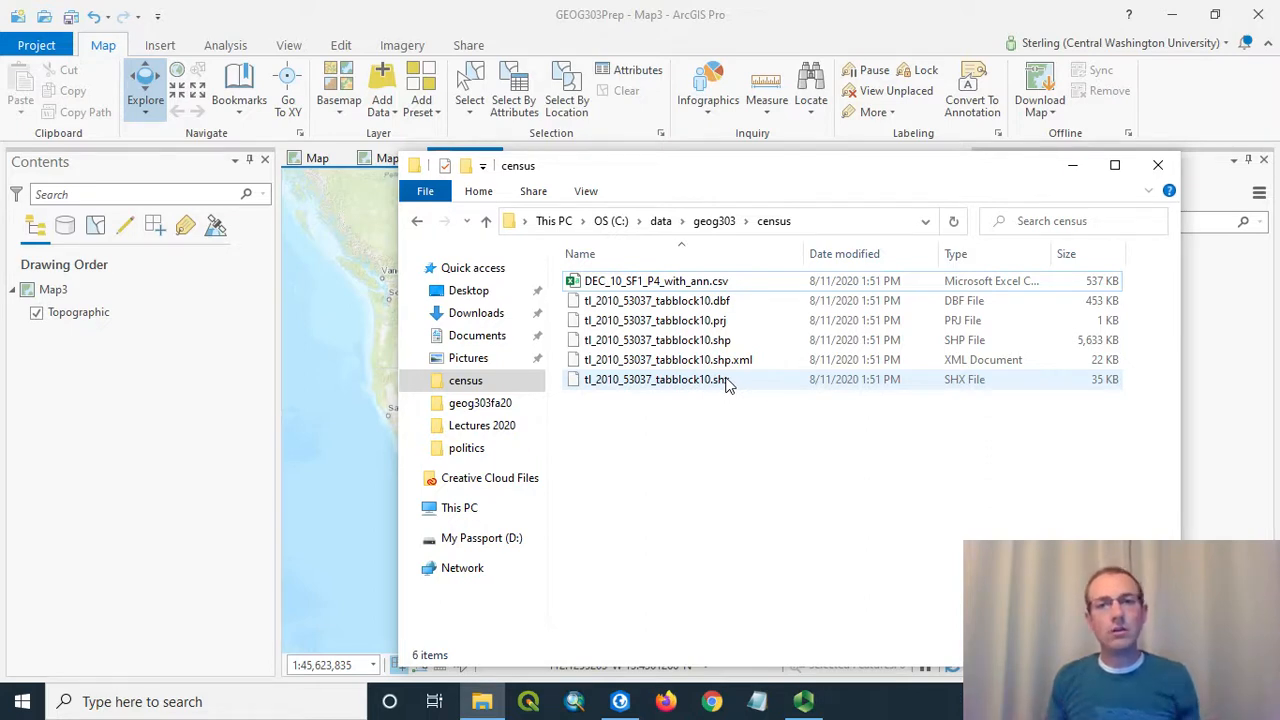
View DEC_10_SF1_P4_with_ann.csv in Excel with its GEO.id, Geography and D001–D003 columns
click(656, 280)
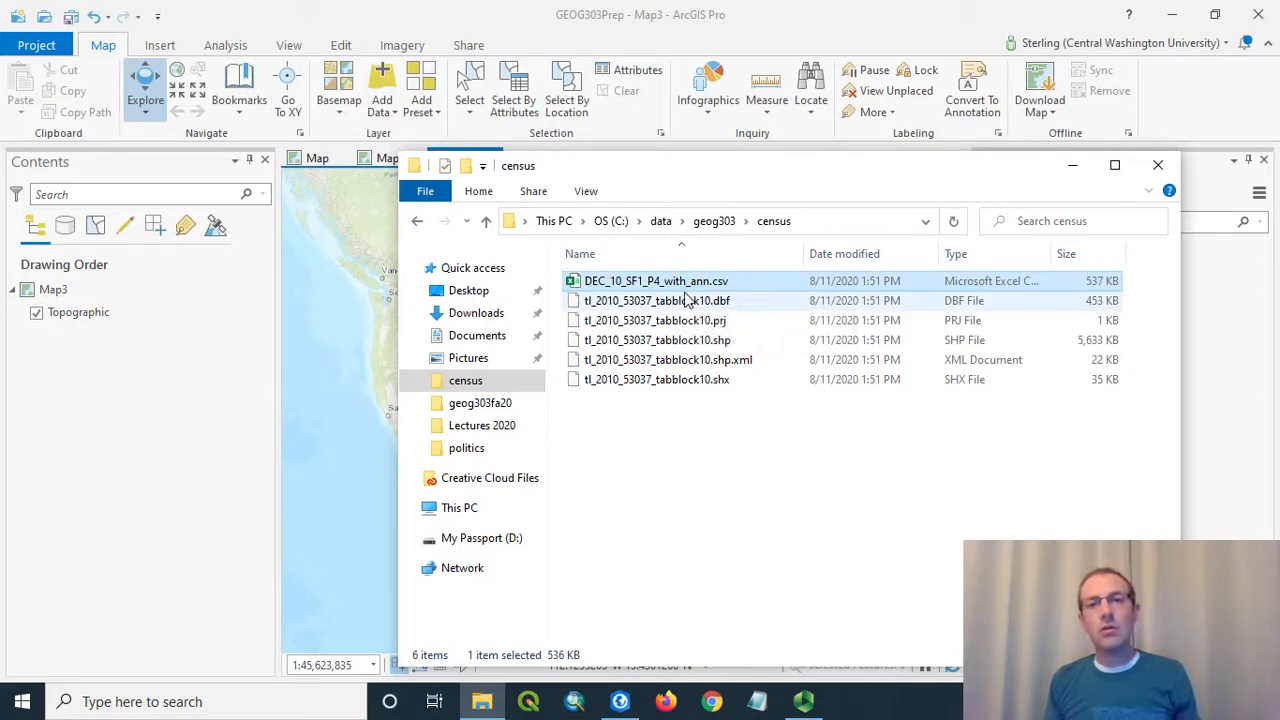
double_click(656, 280)
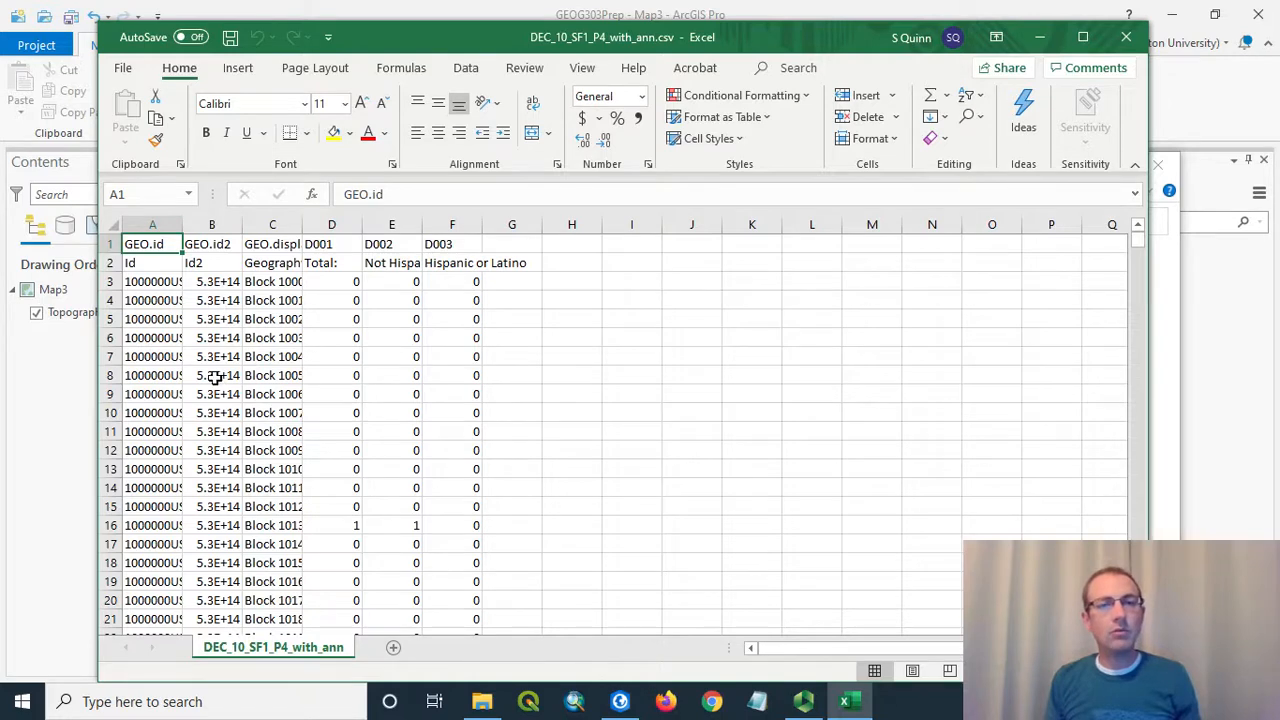
mouse_move(348, 360)
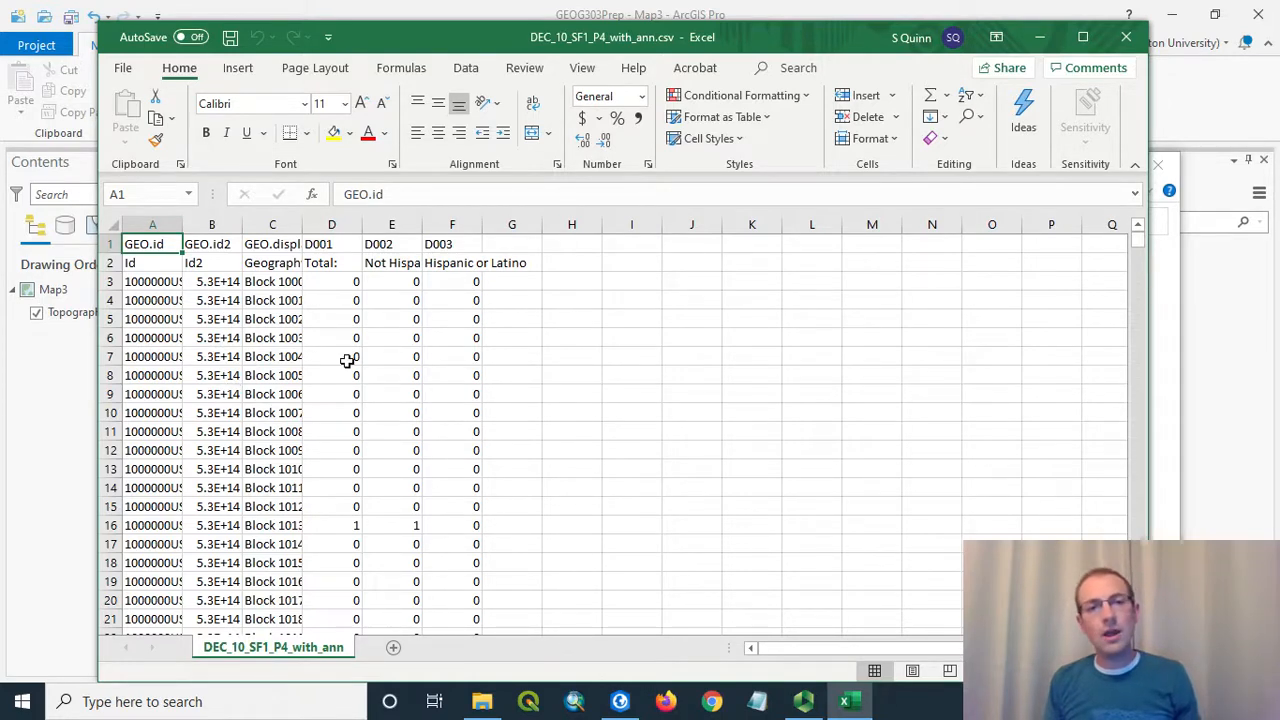
mouse_move(450, 430)
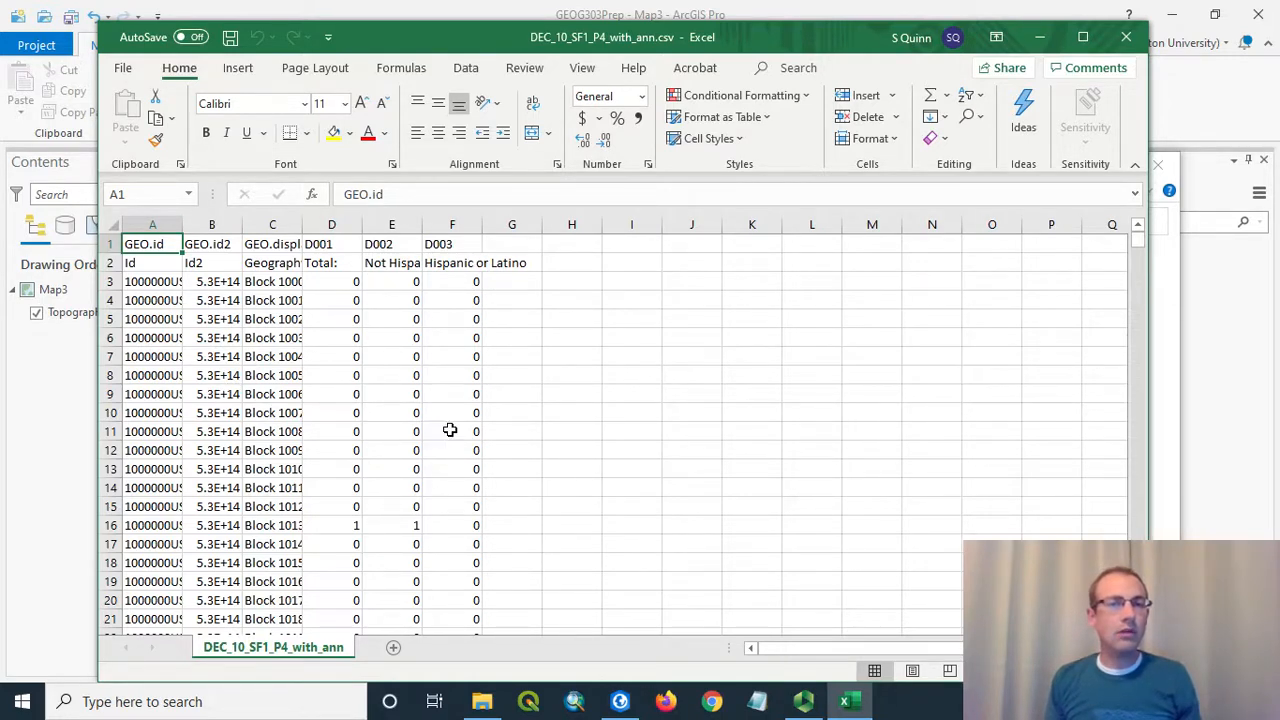
mouse_move(350, 528)
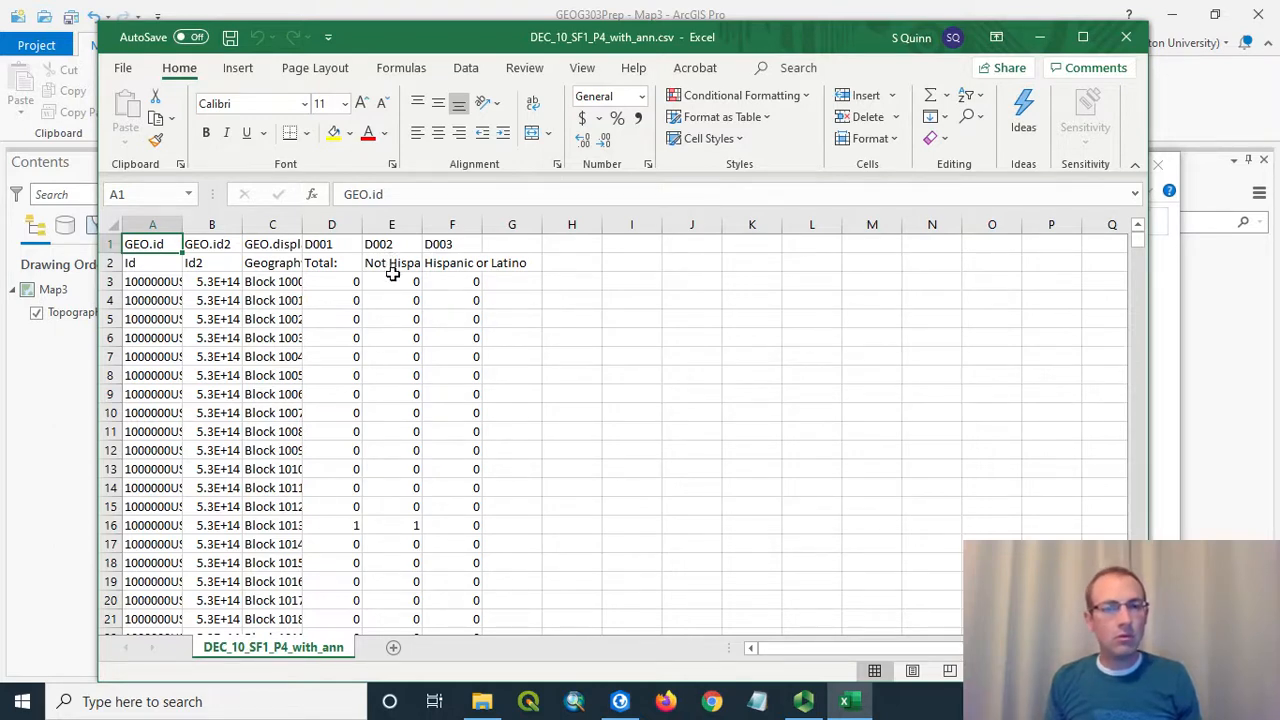
mouse_move(400, 264)
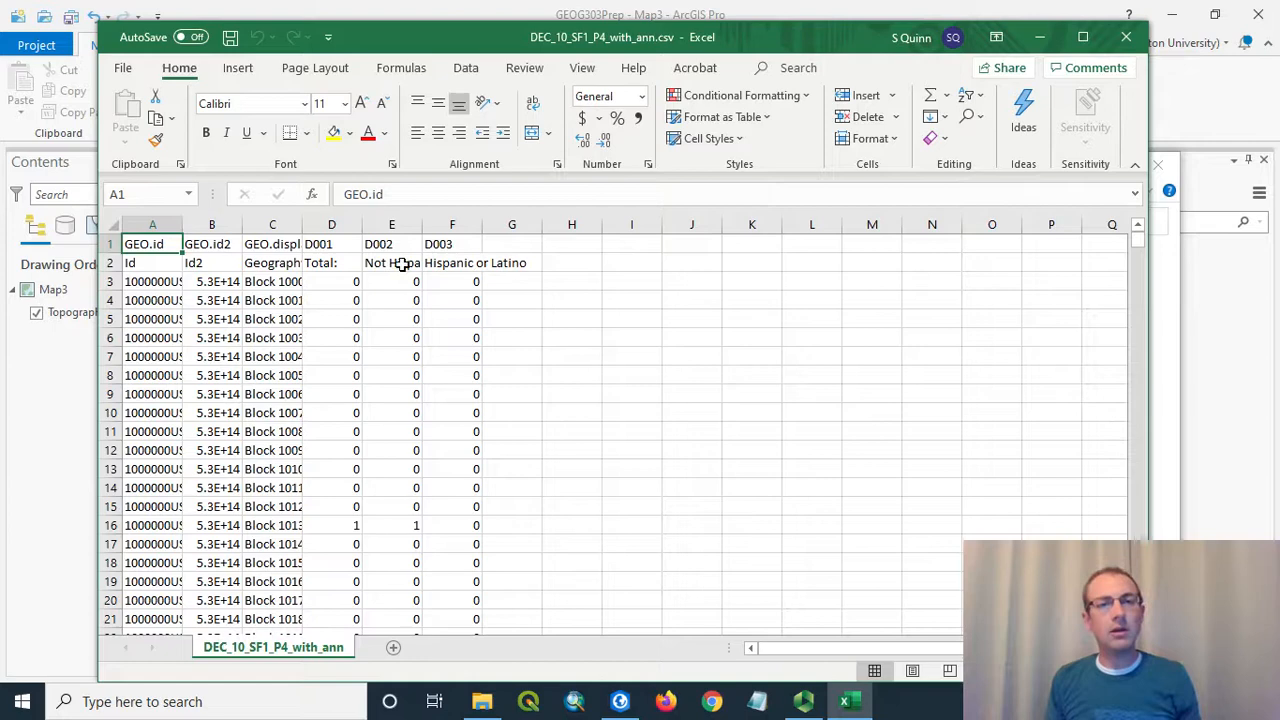
mouse_move(468, 412)
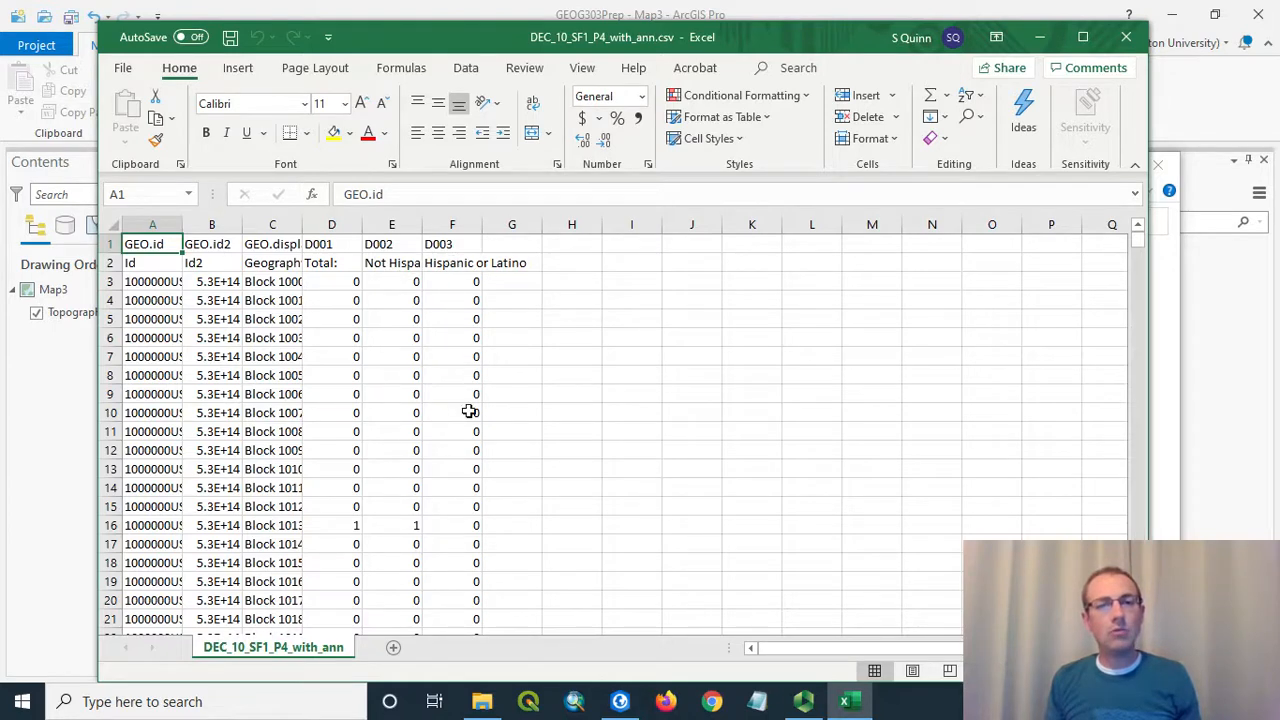
mouse_move(444, 448)
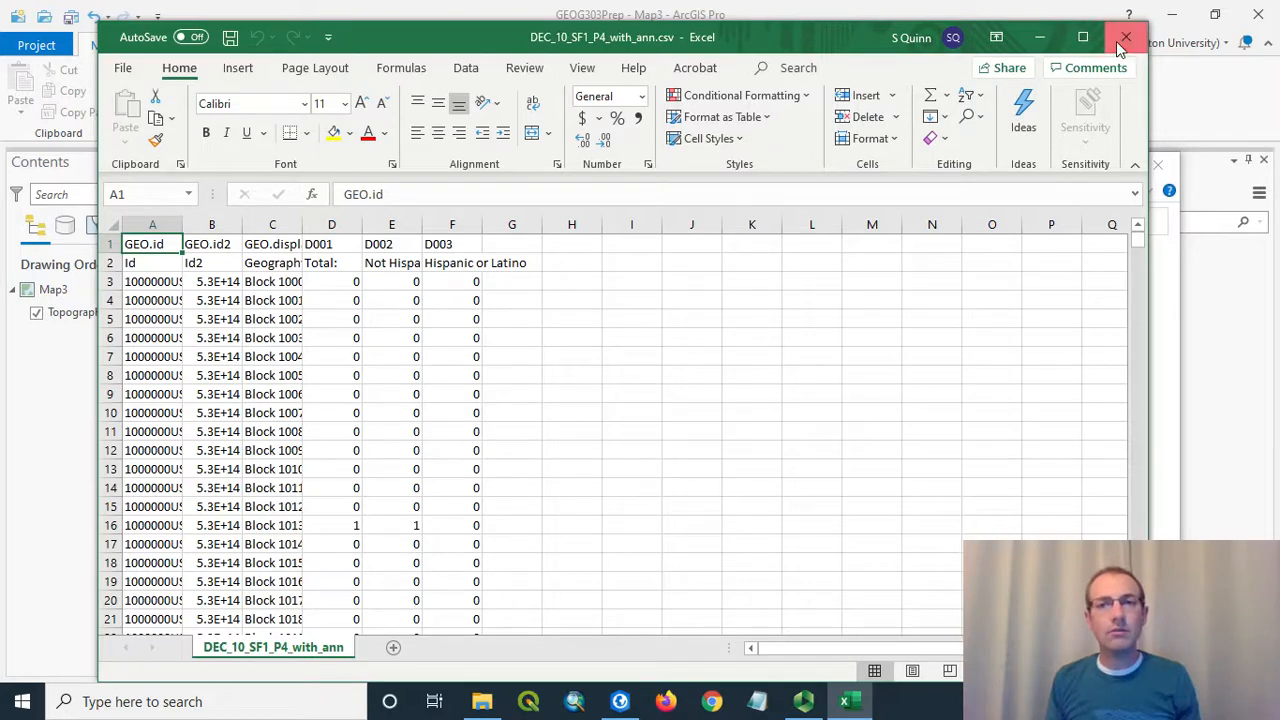
Add the tl_2010_53037_tabblock10 shapefile and the population CSV to the map together
click(1126, 36)
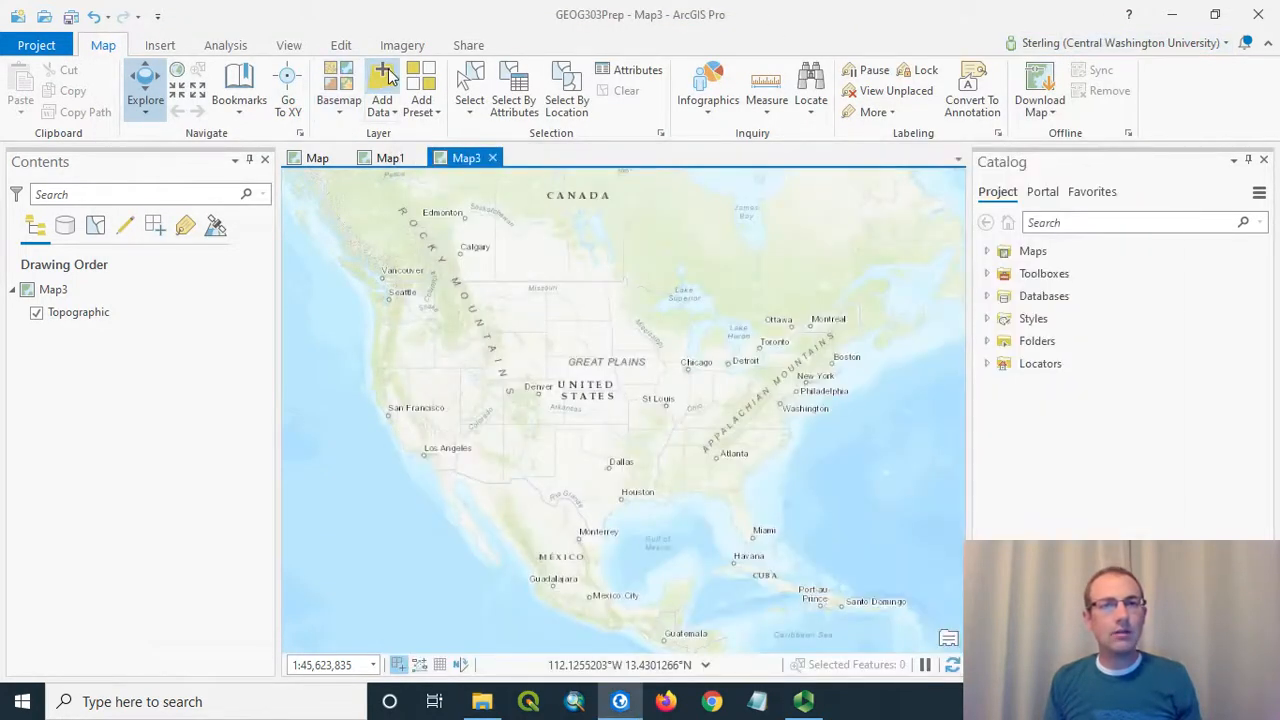
click(380, 90)
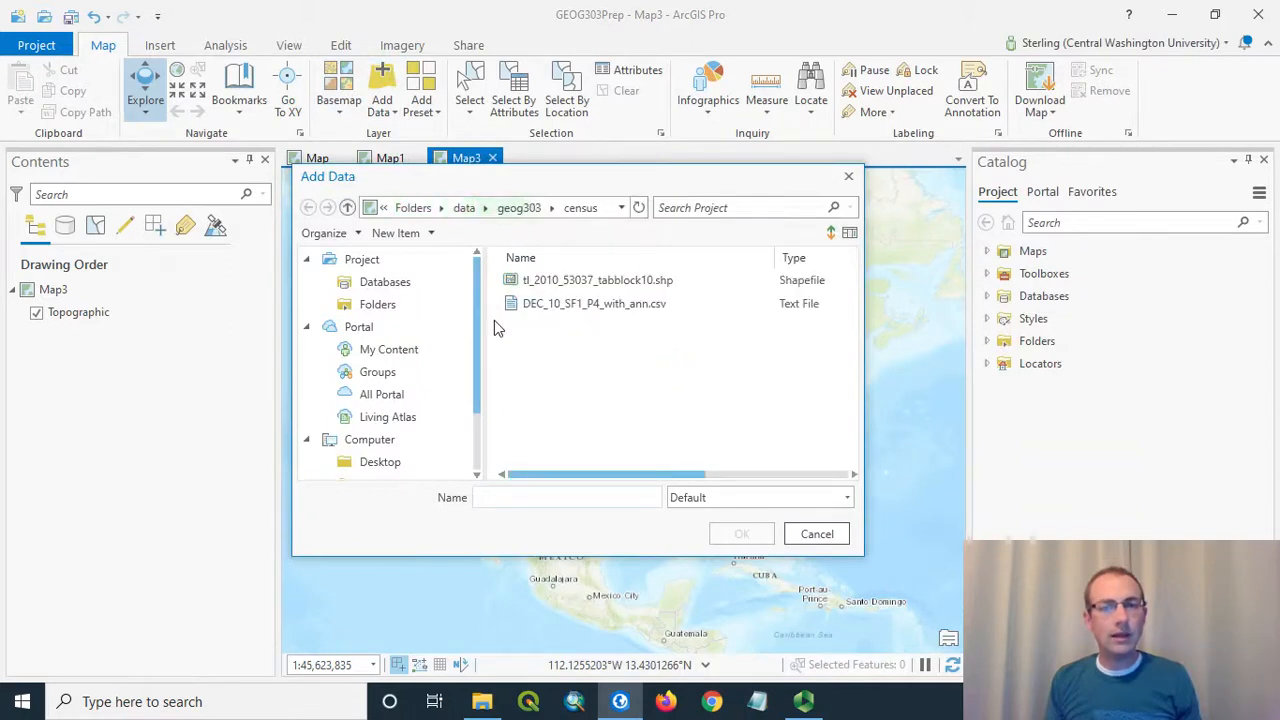
click(596, 280)
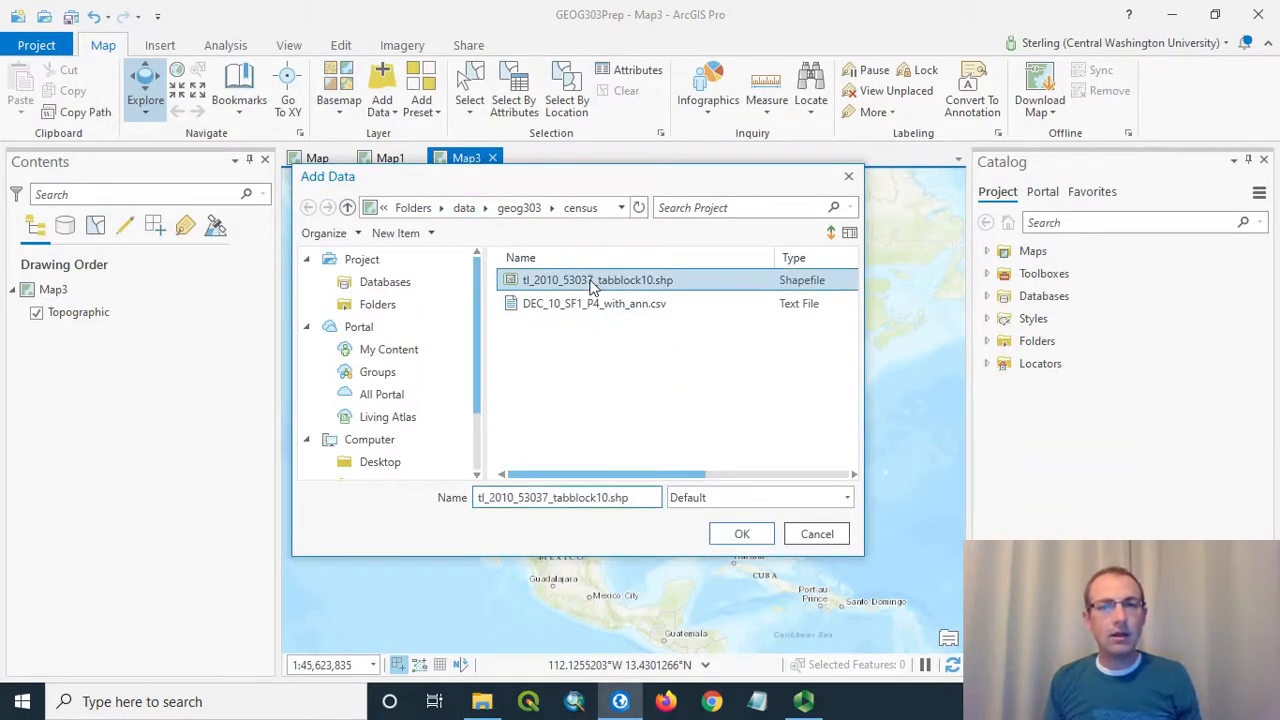
click(594, 304)
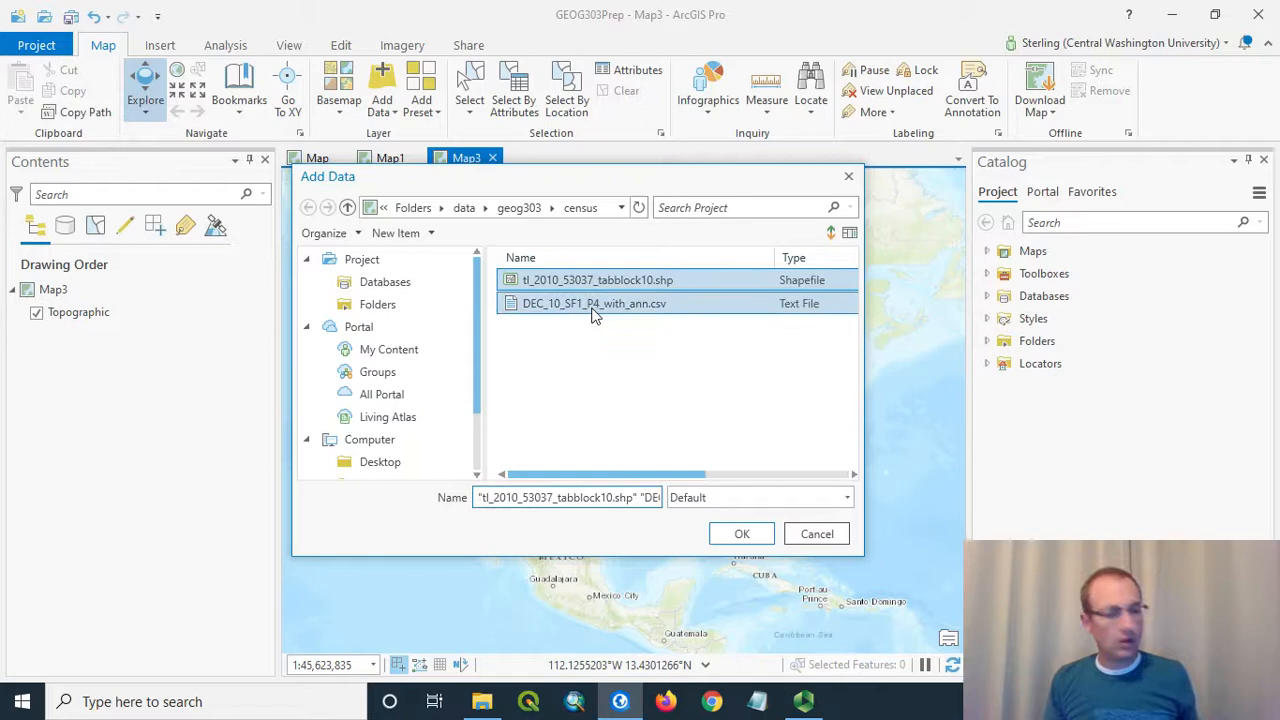
click(740, 532)
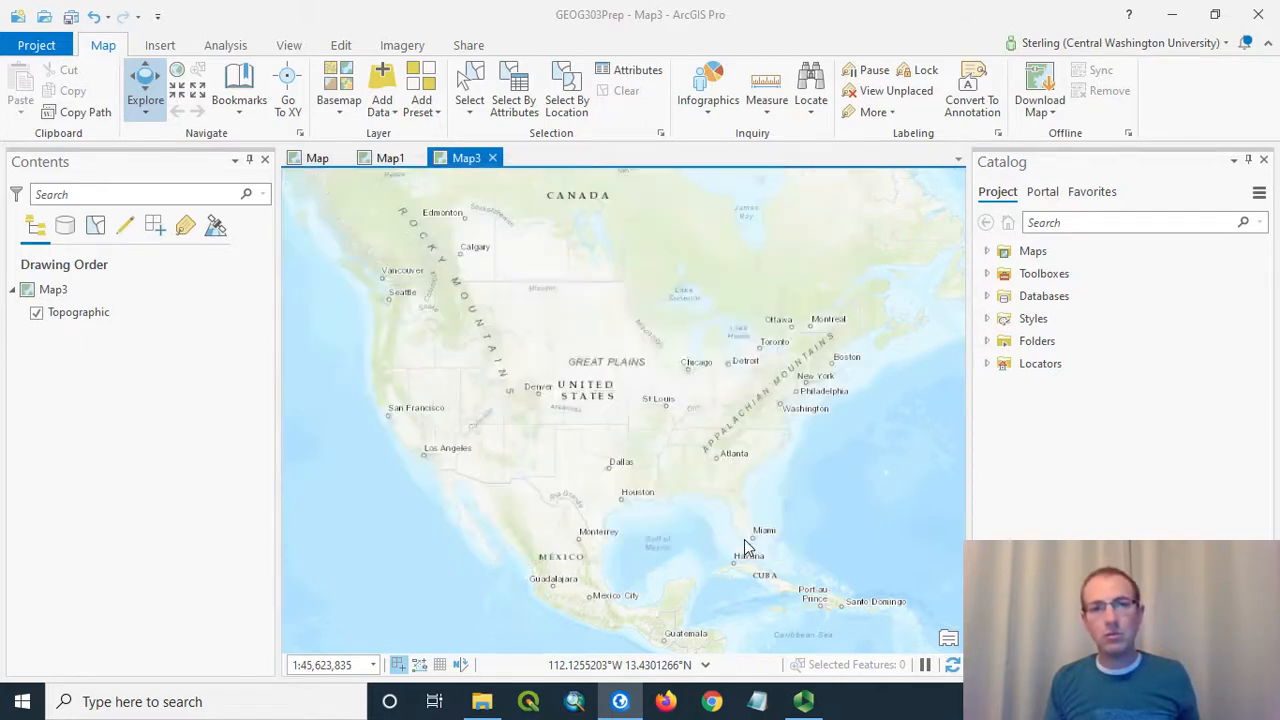
click(380, 90)
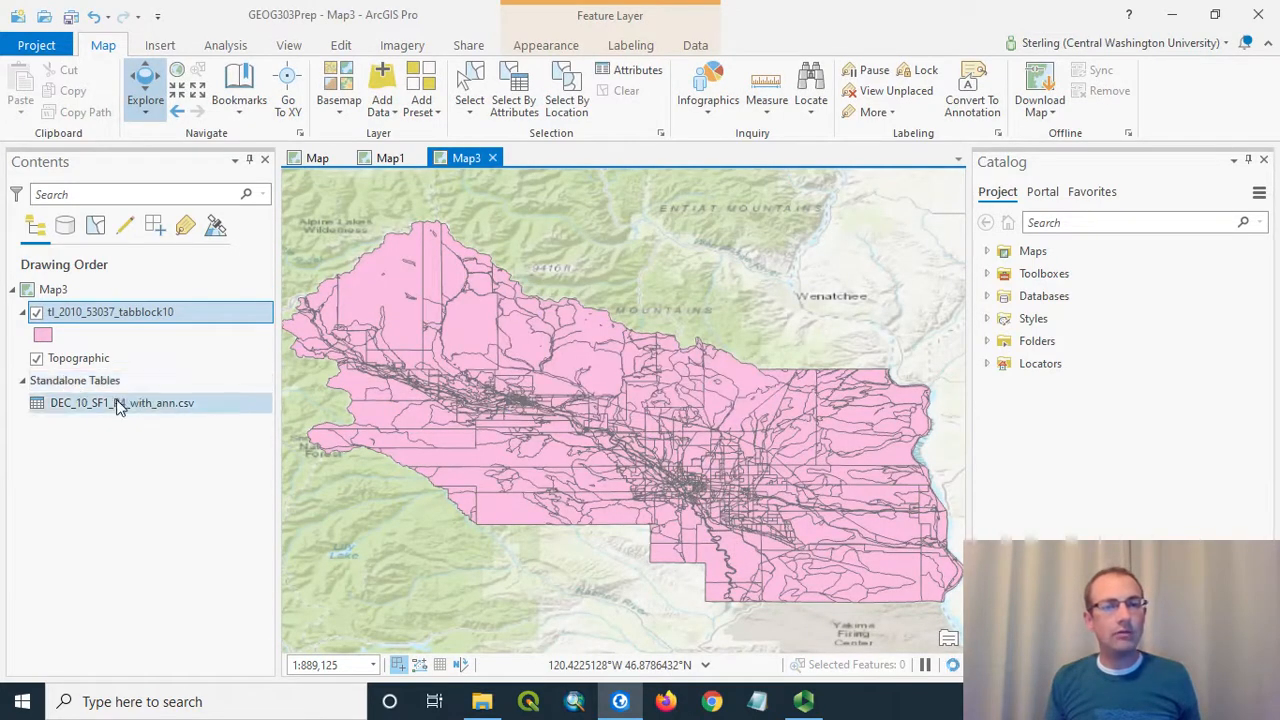
View the standalone CSV table's 2,000 block records beneath the map
click(120, 404)
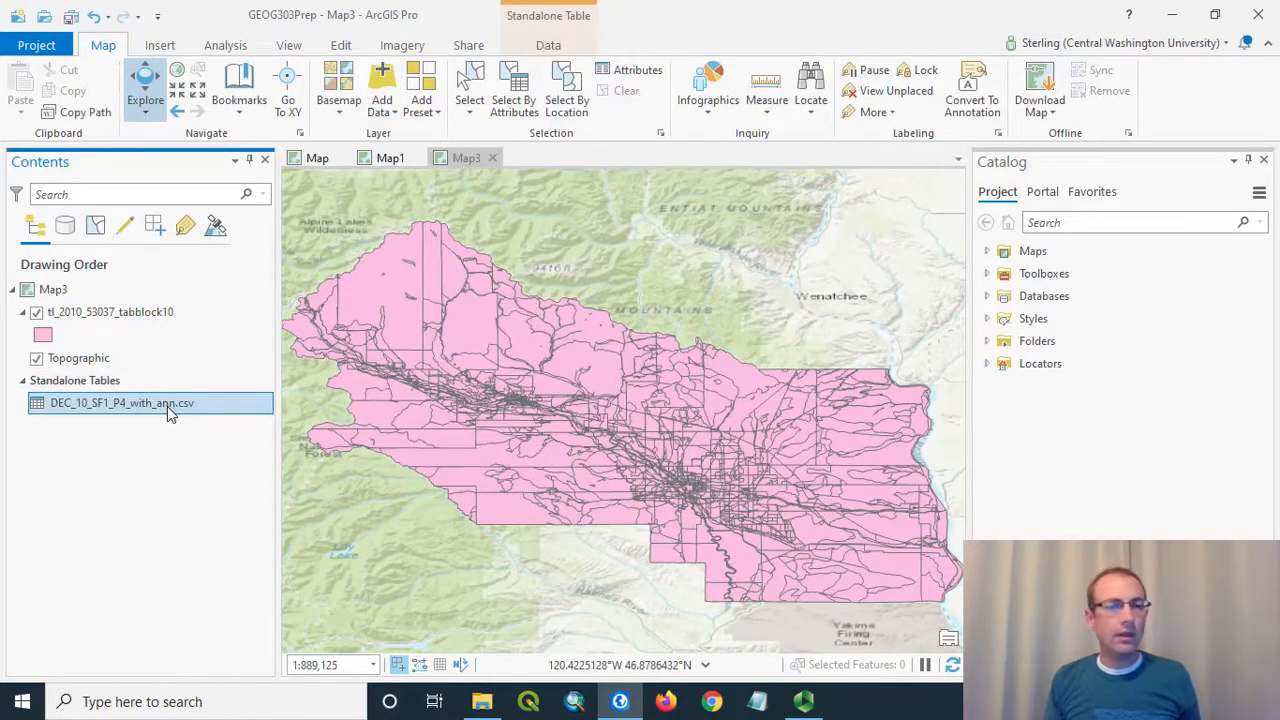
right_click(122, 402)
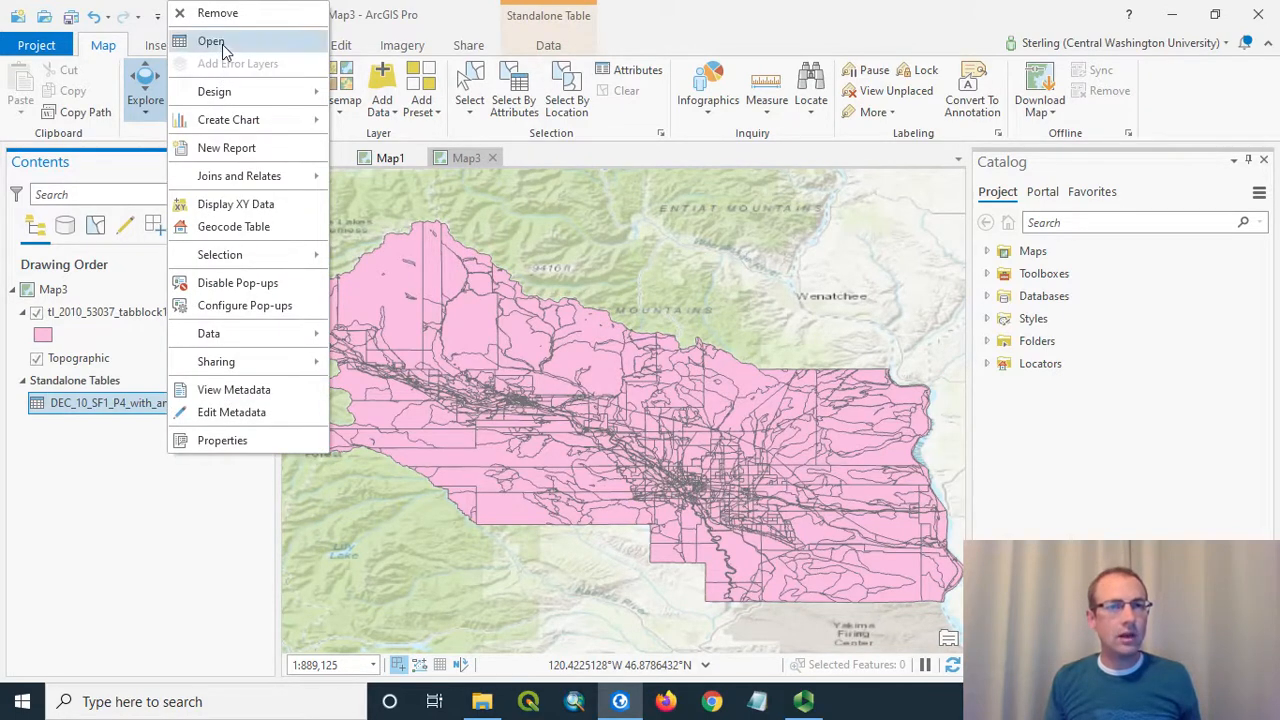
click(212, 40)
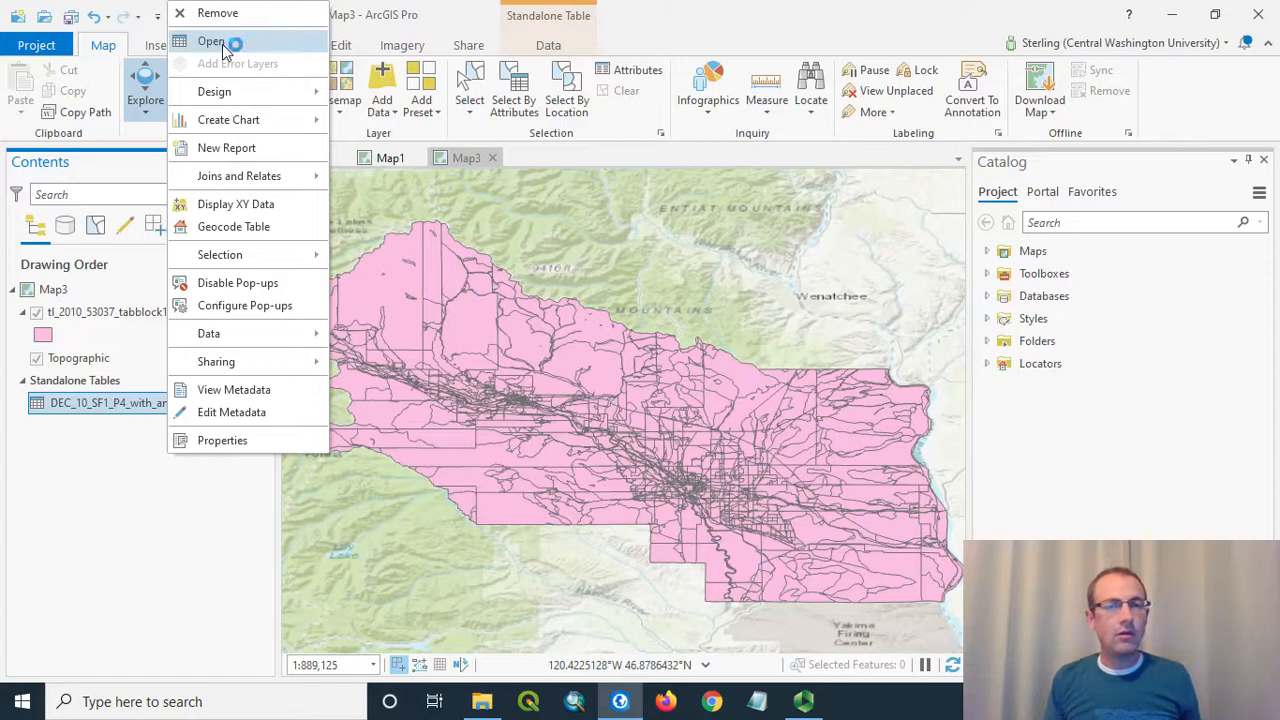
click(212, 40)
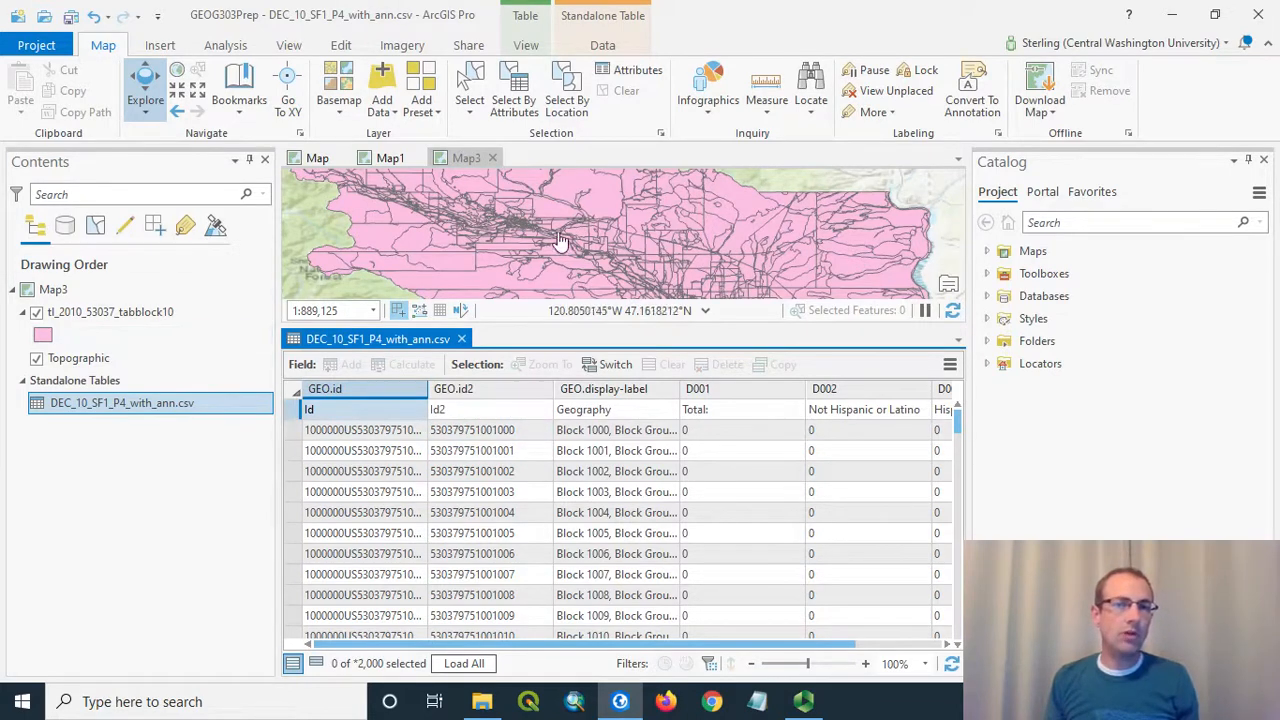
click(110, 312)
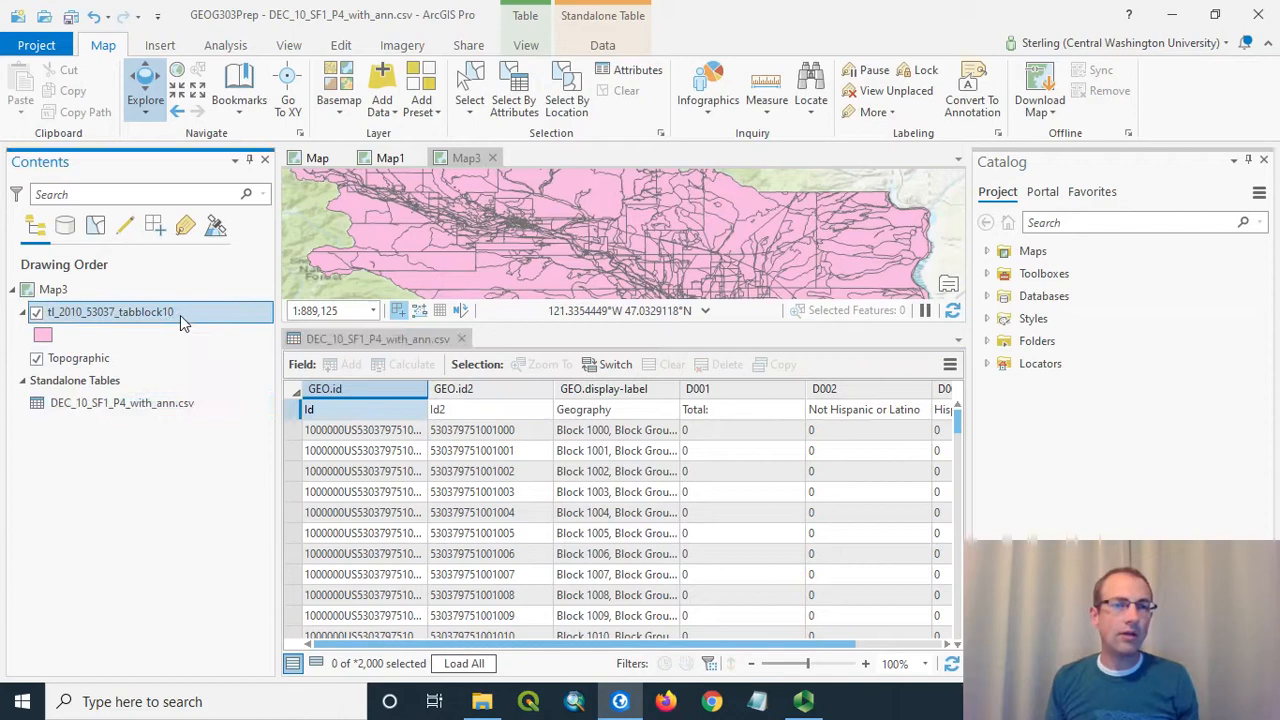
View the block layer's 4,410-record attribute table and scan its GEOID10, NAME10 and land-area fields
right_click(110, 312)
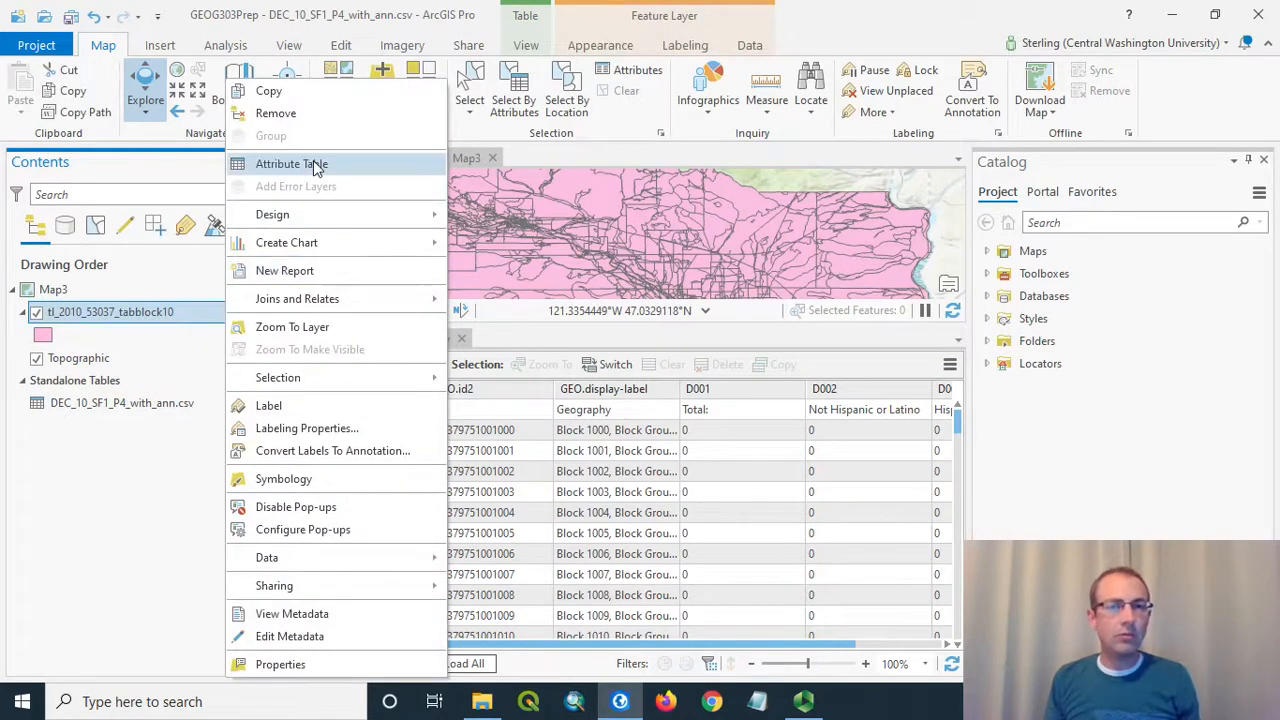
click(292, 164)
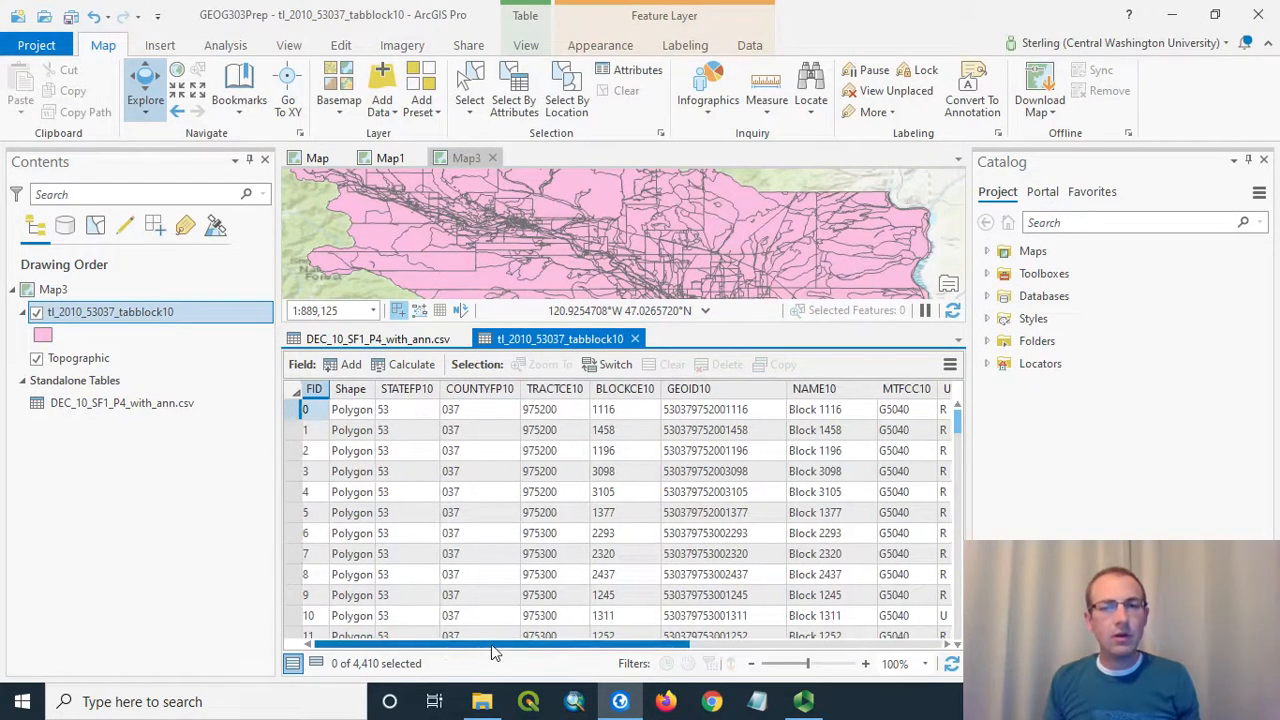
scroll(right, 3)
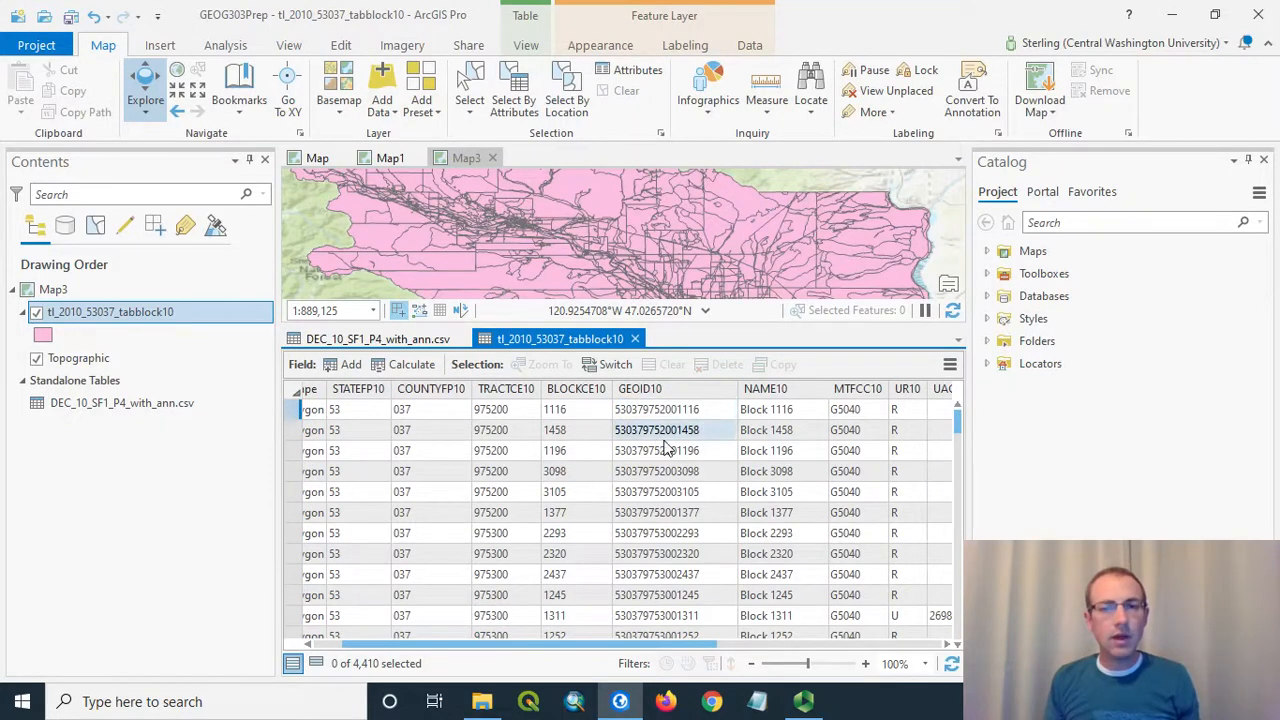
click(656, 492)
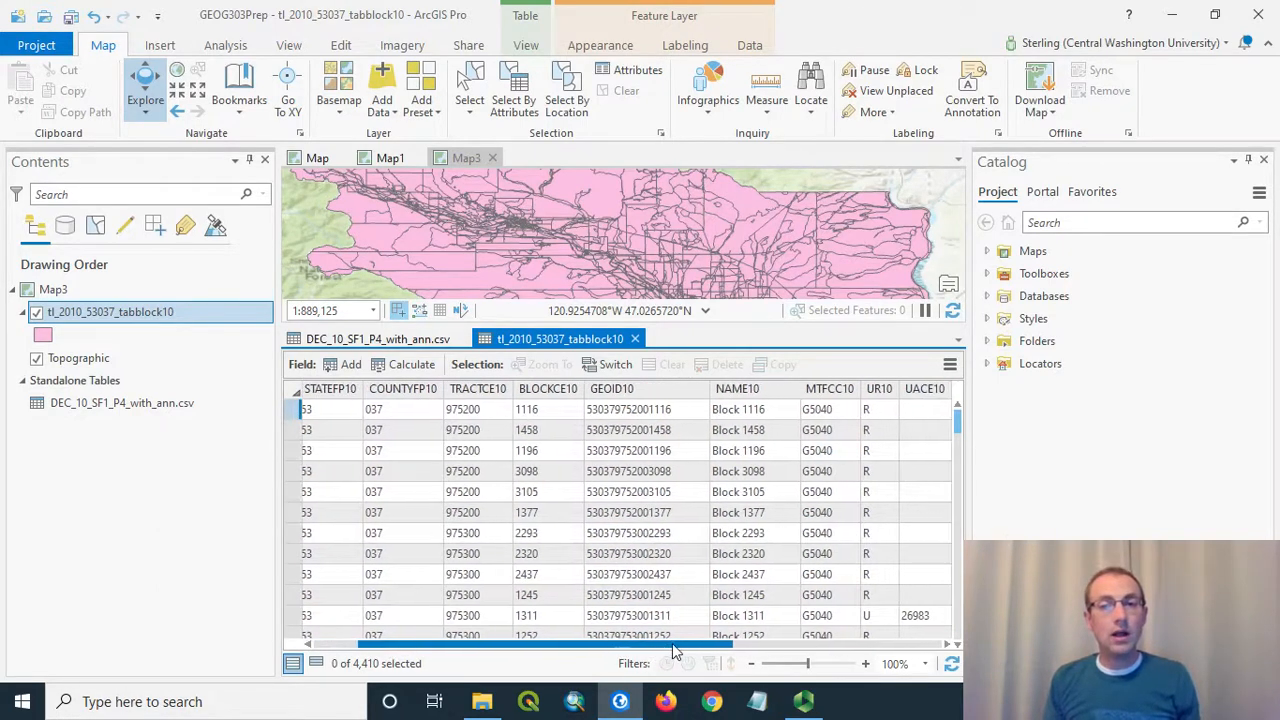
scroll(right, 3)
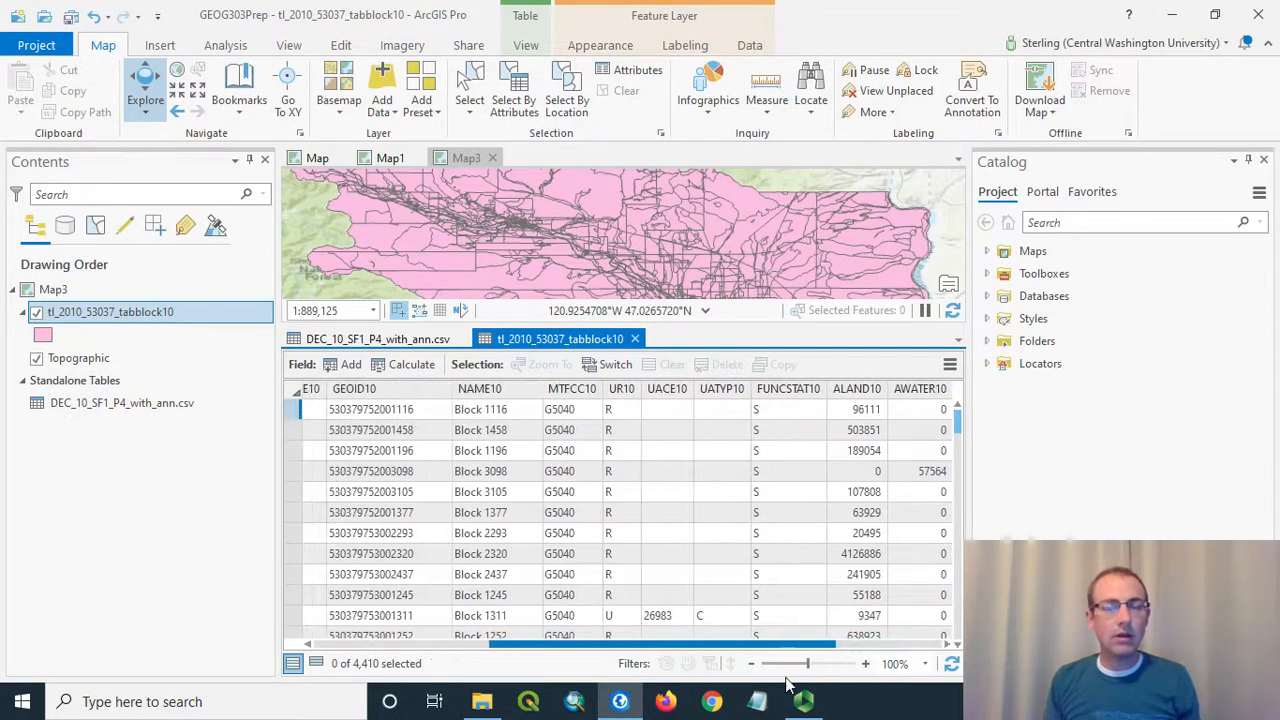
scroll(left, 3)
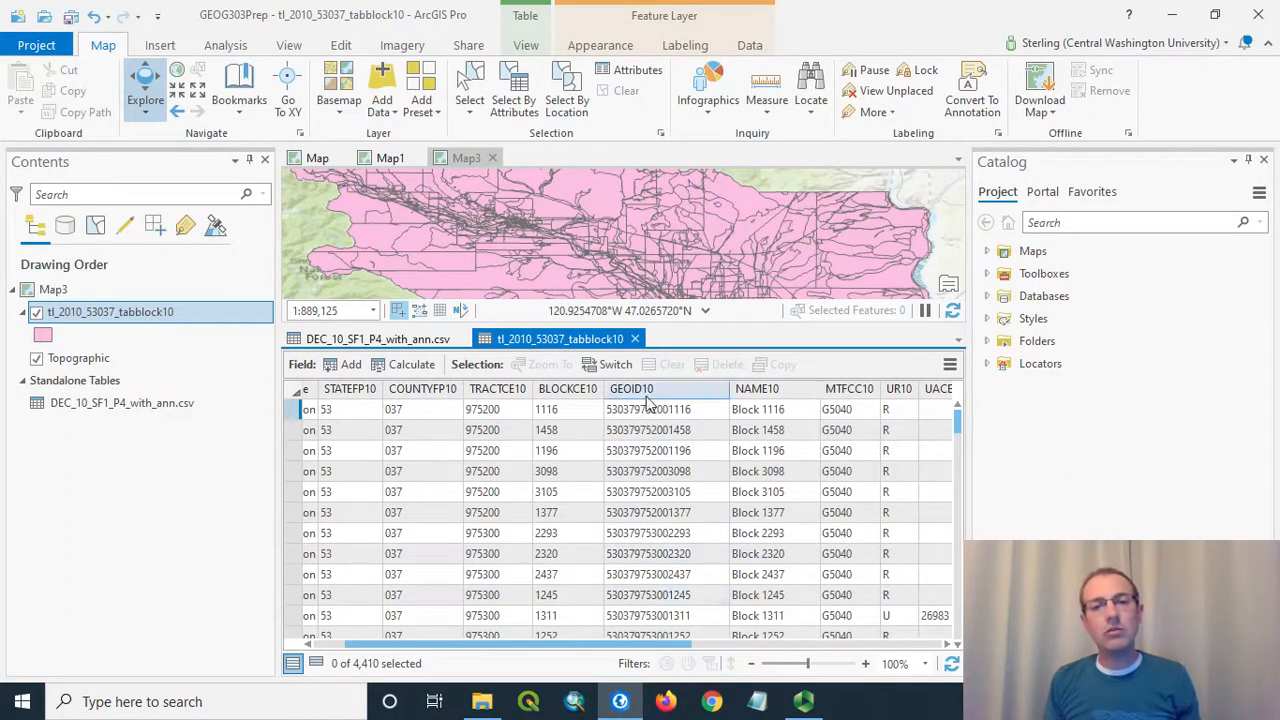
scroll(right, 3)
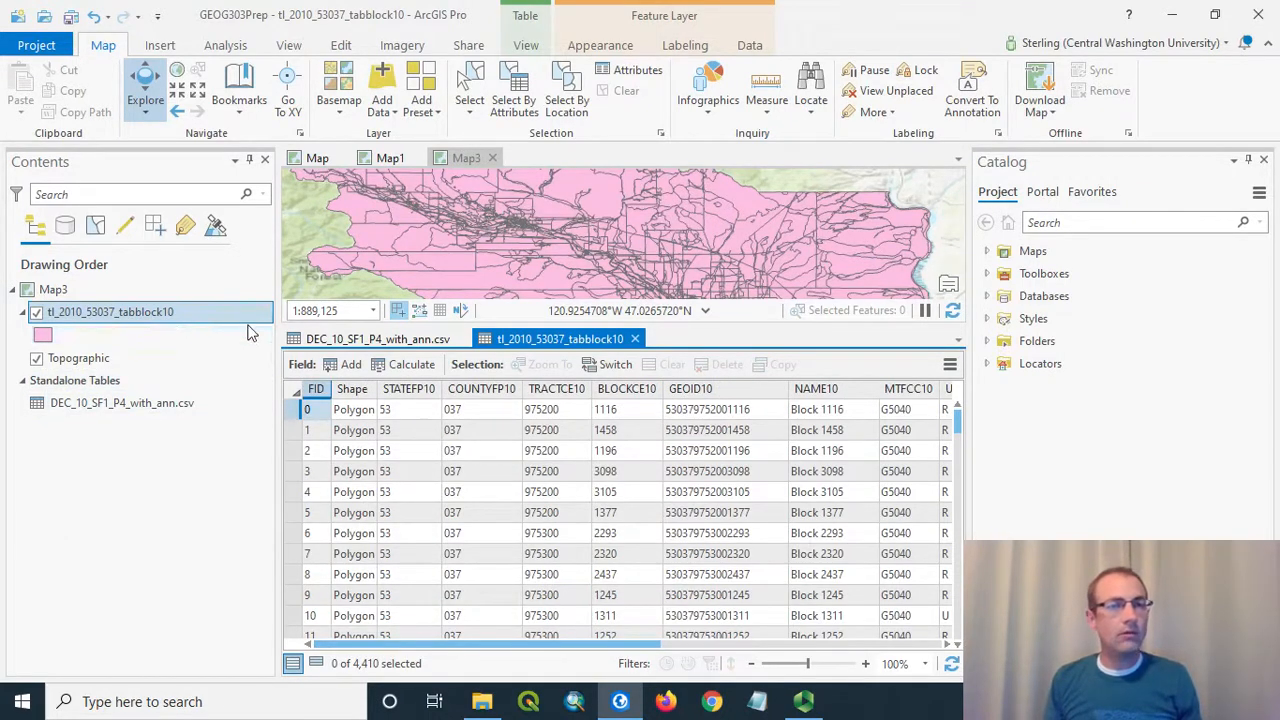
Close both tables and start an Add Join on the census block layer
click(376, 338)
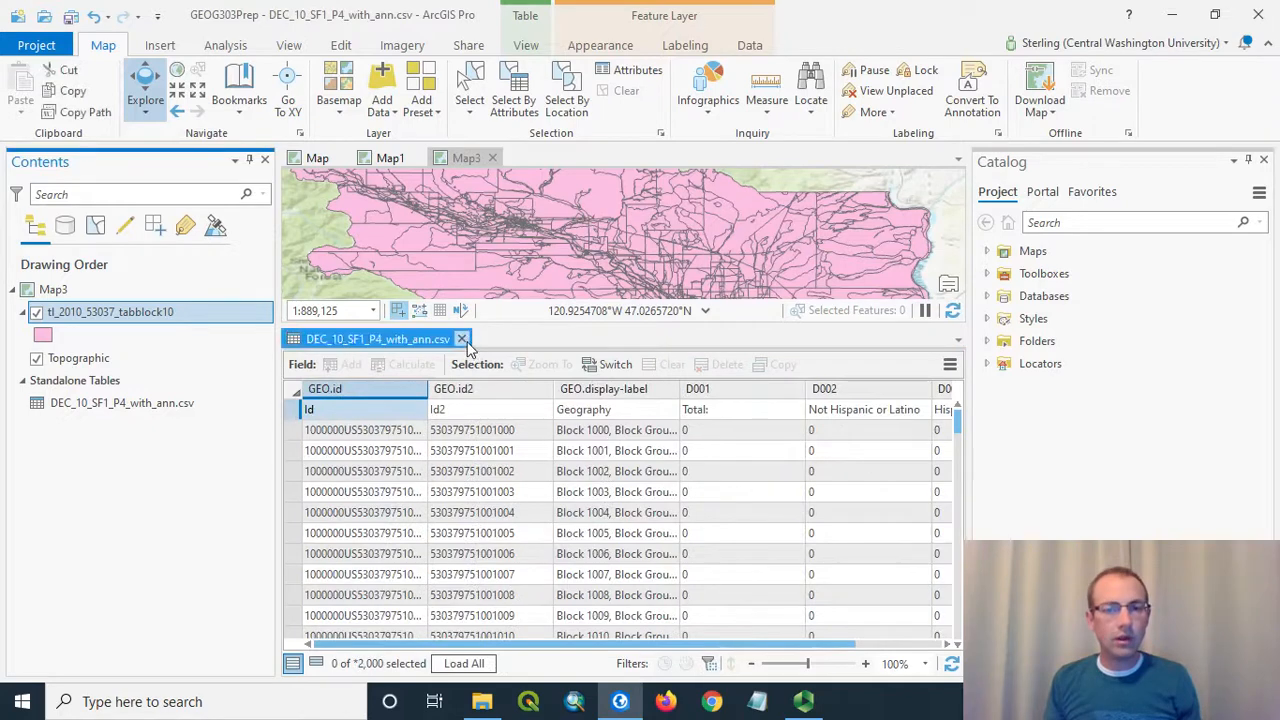
click(462, 338)
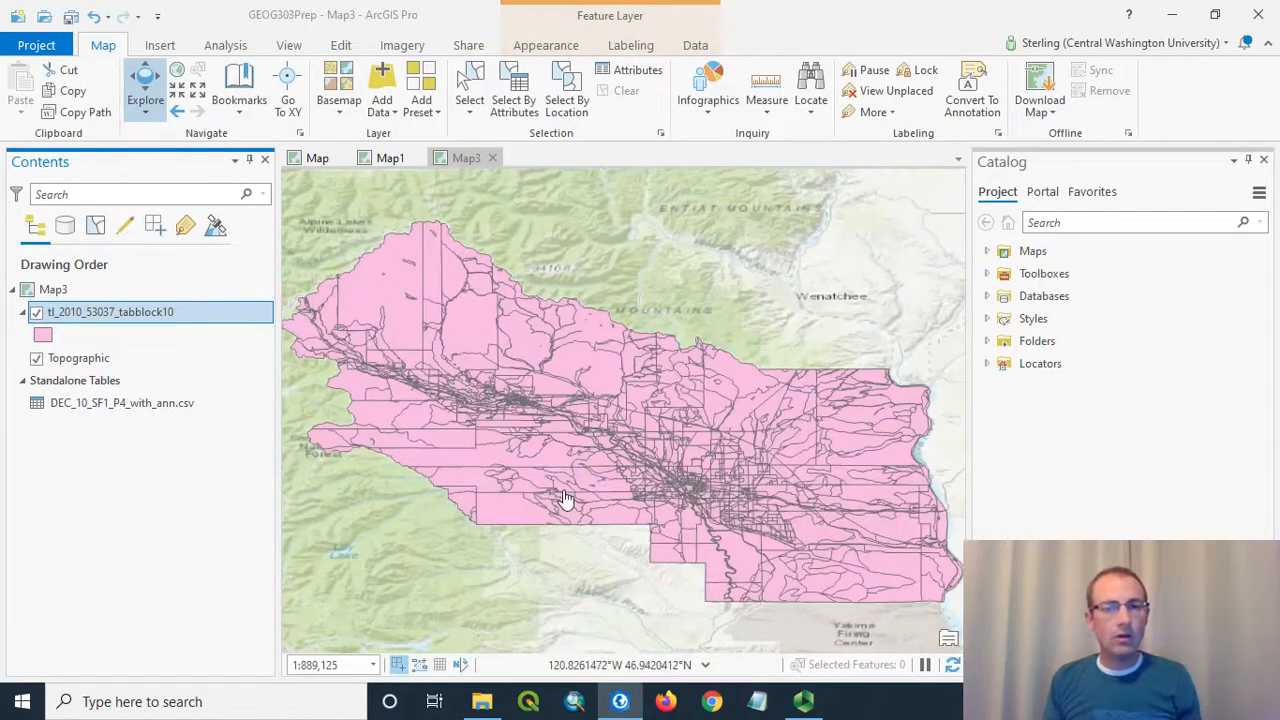
right_click(110, 312)
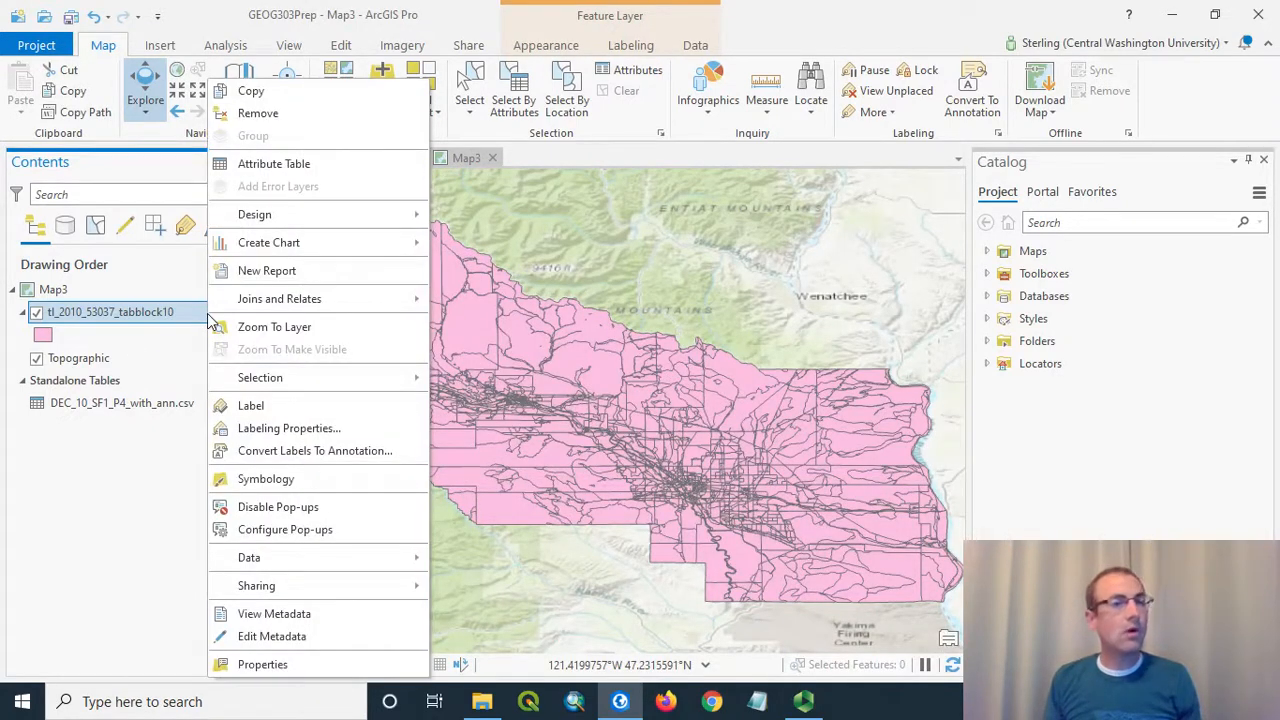
mouse_move(280, 298)
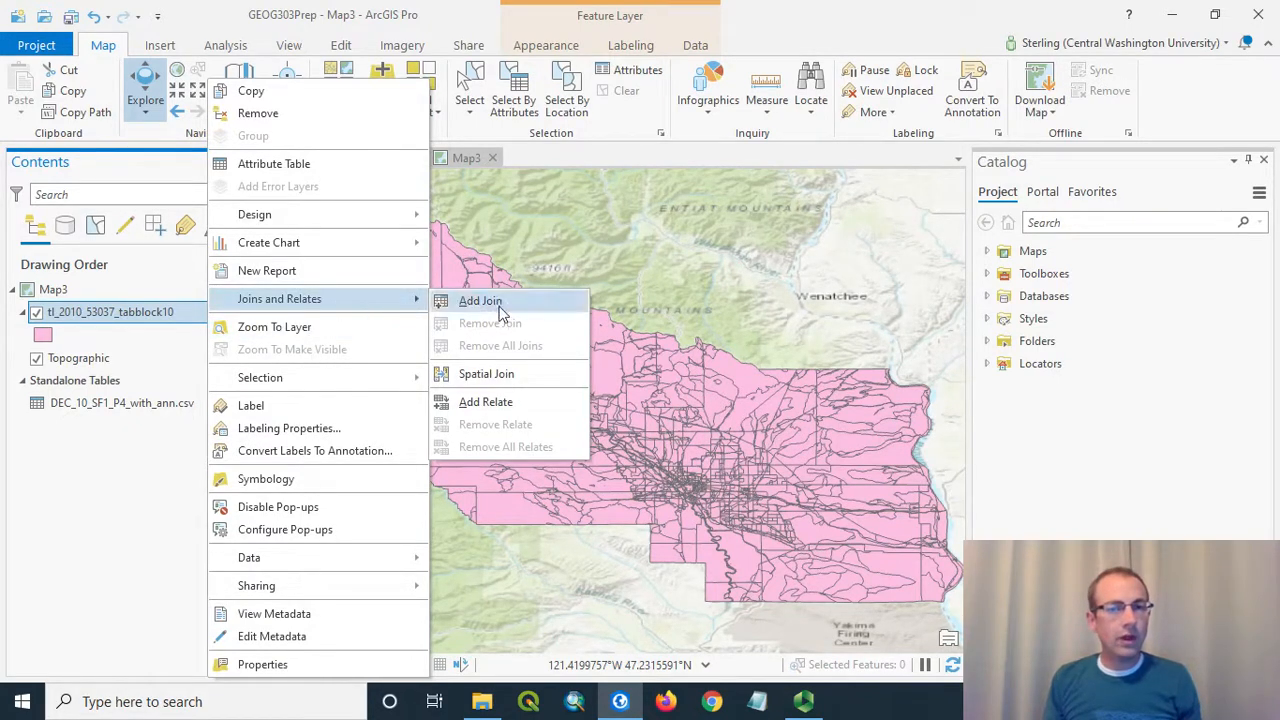
click(480, 300)
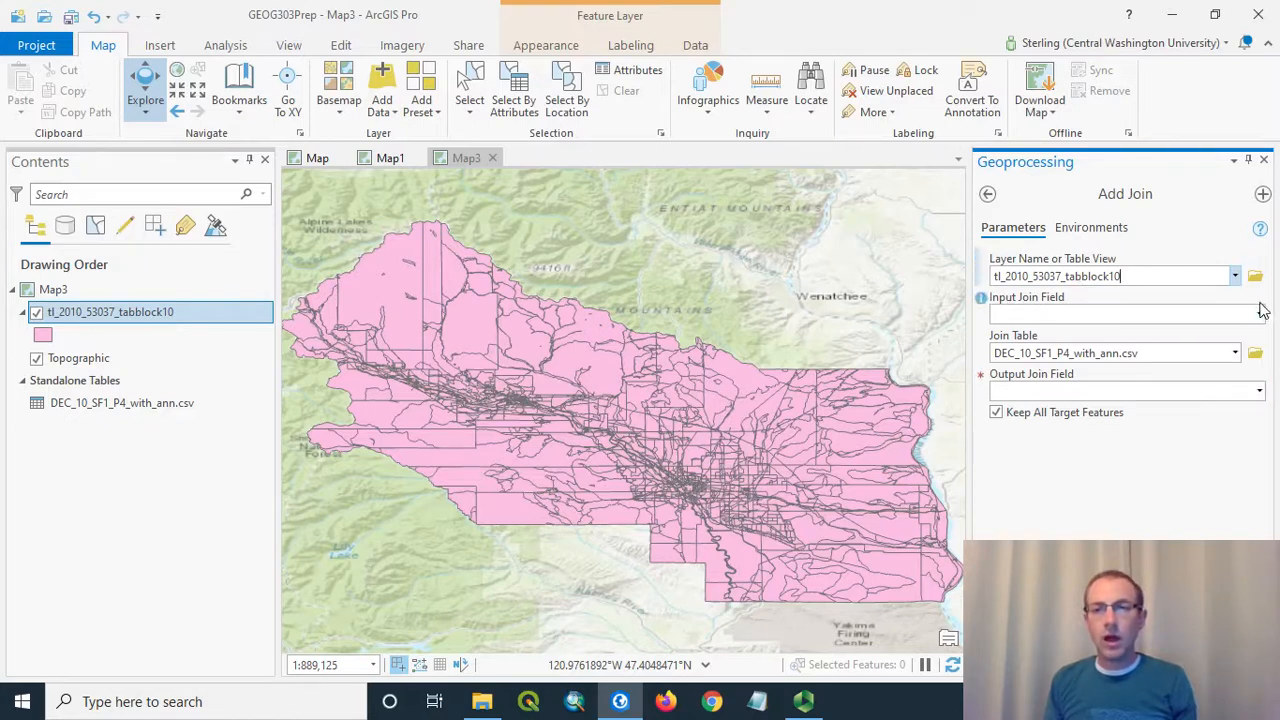
Match the blocks' GEOID10 field to GEO.id2 in the population CSV
click(1260, 312)
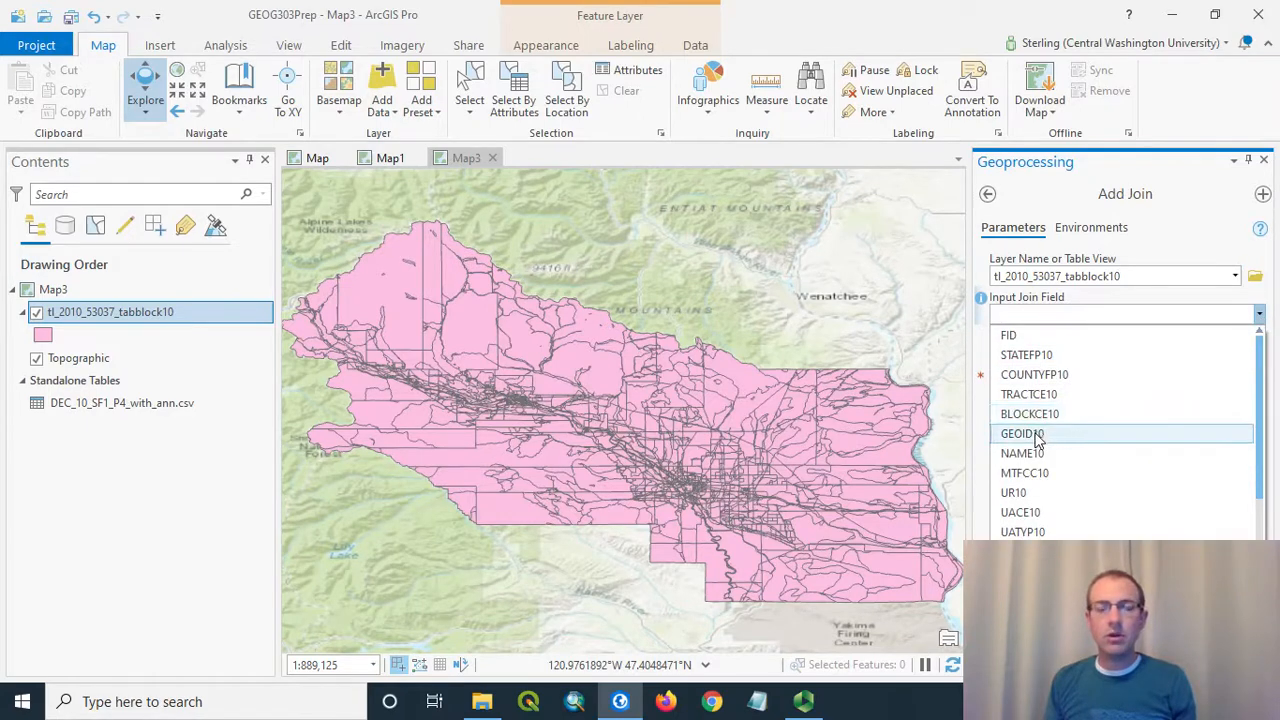
mouse_move(1022, 432)
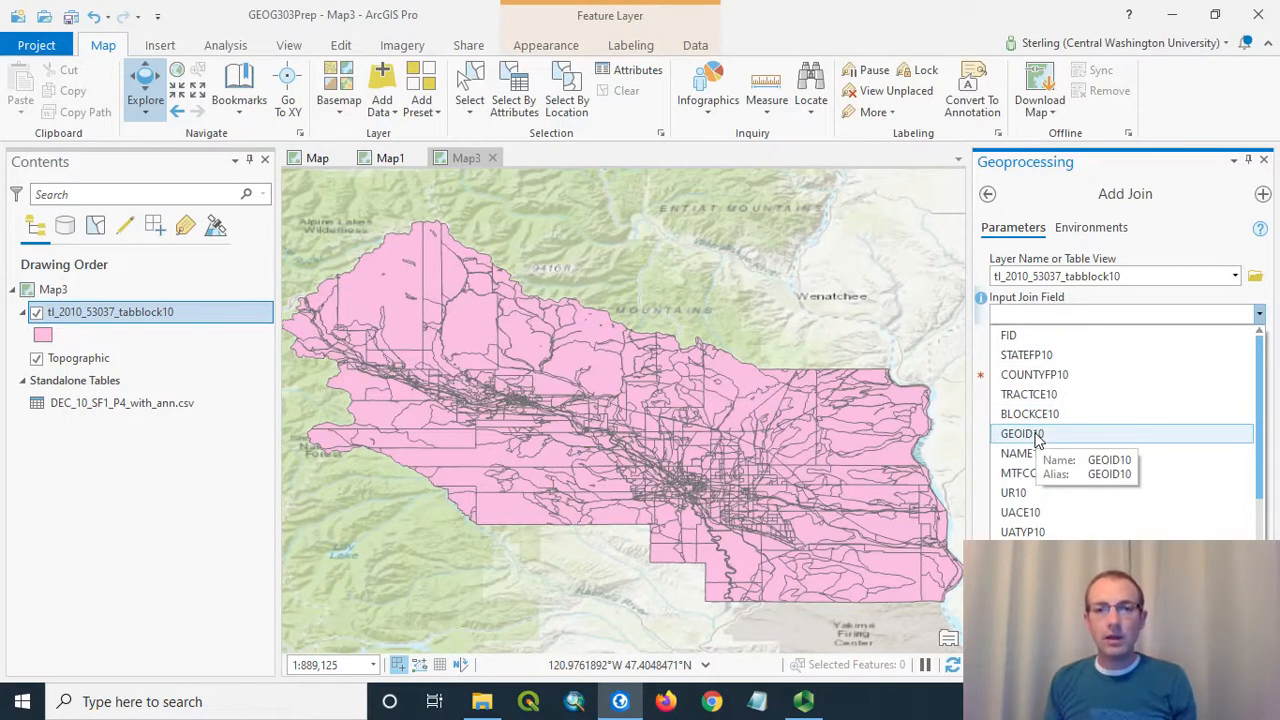
click(1020, 432)
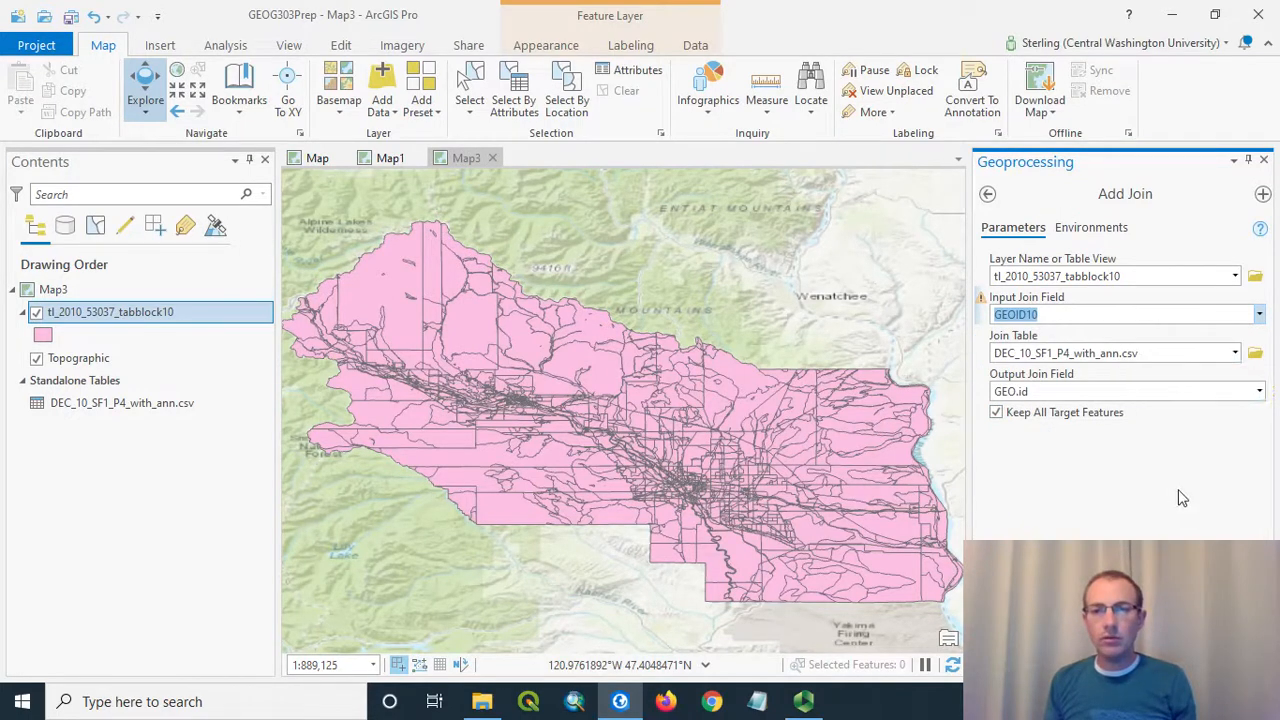
click(1258, 390)
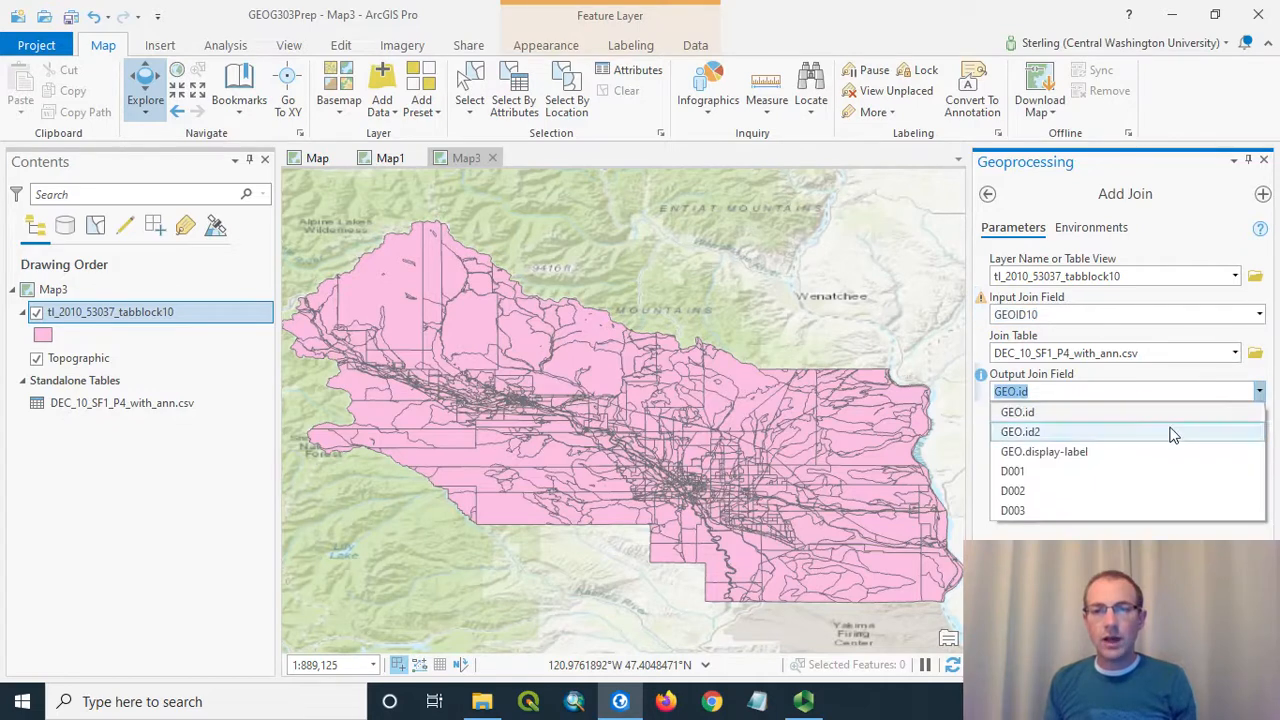
click(1020, 432)
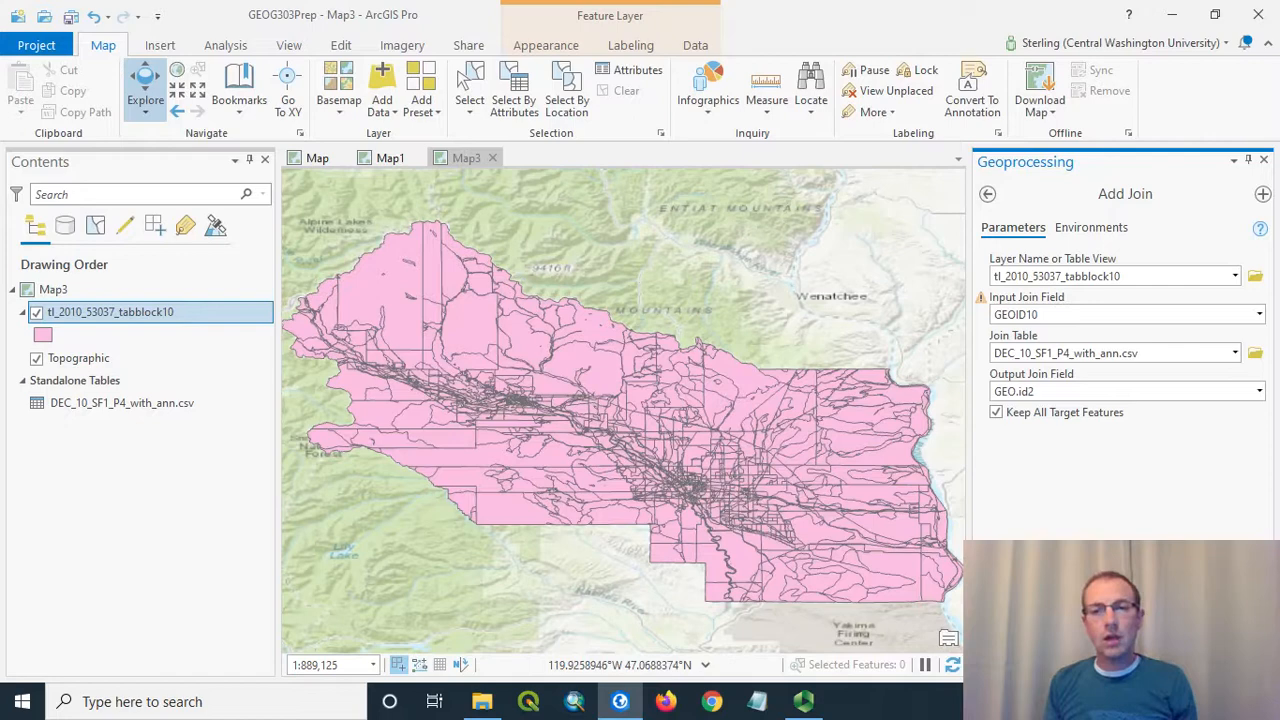
mouse_move(1104, 480)
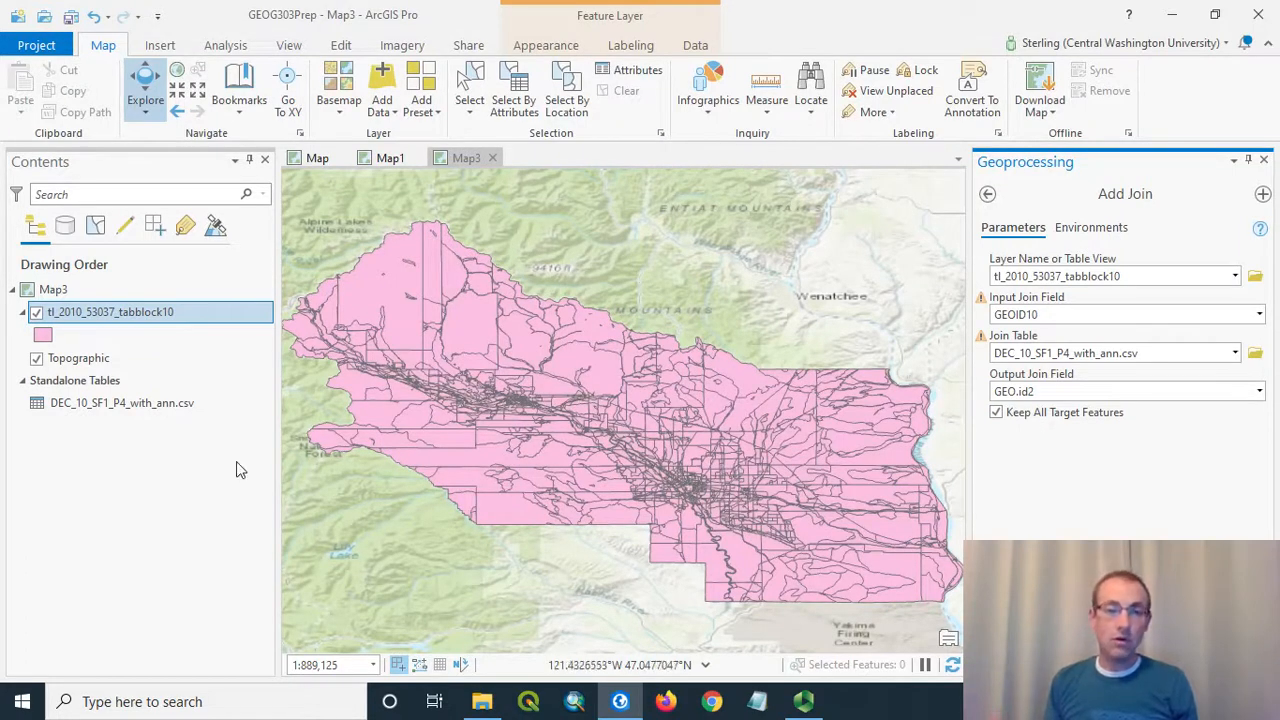
Run the Add Join of population counts onto the census blocks
click(122, 402)
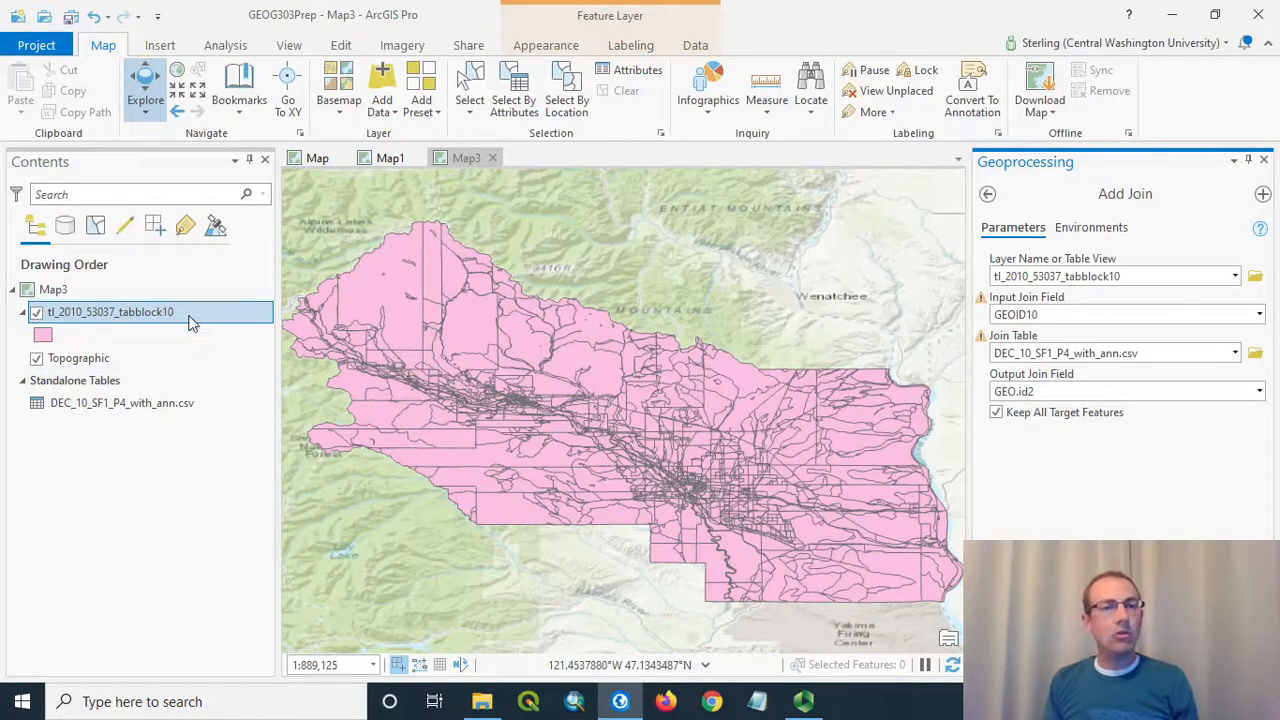
Check the block attribute table for the joined D001–D003 and GEO.id columns
right_click(110, 312)
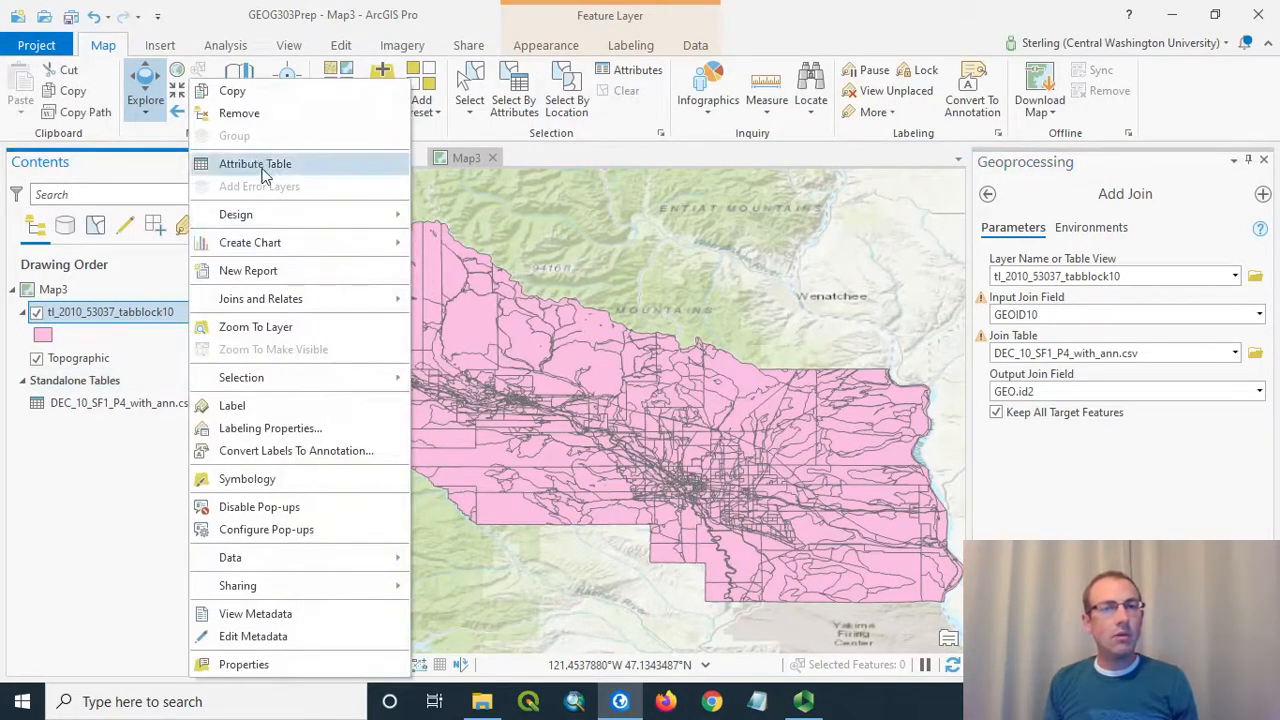
click(256, 164)
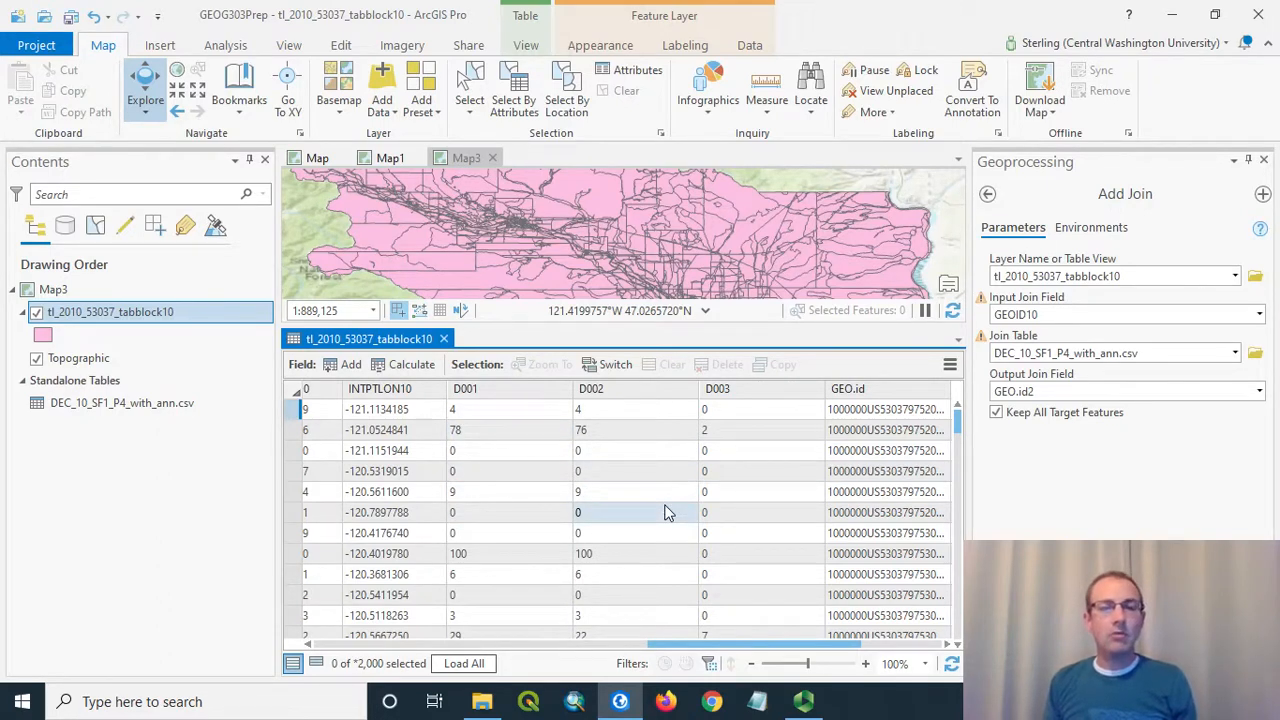
mouse_move(592, 388)
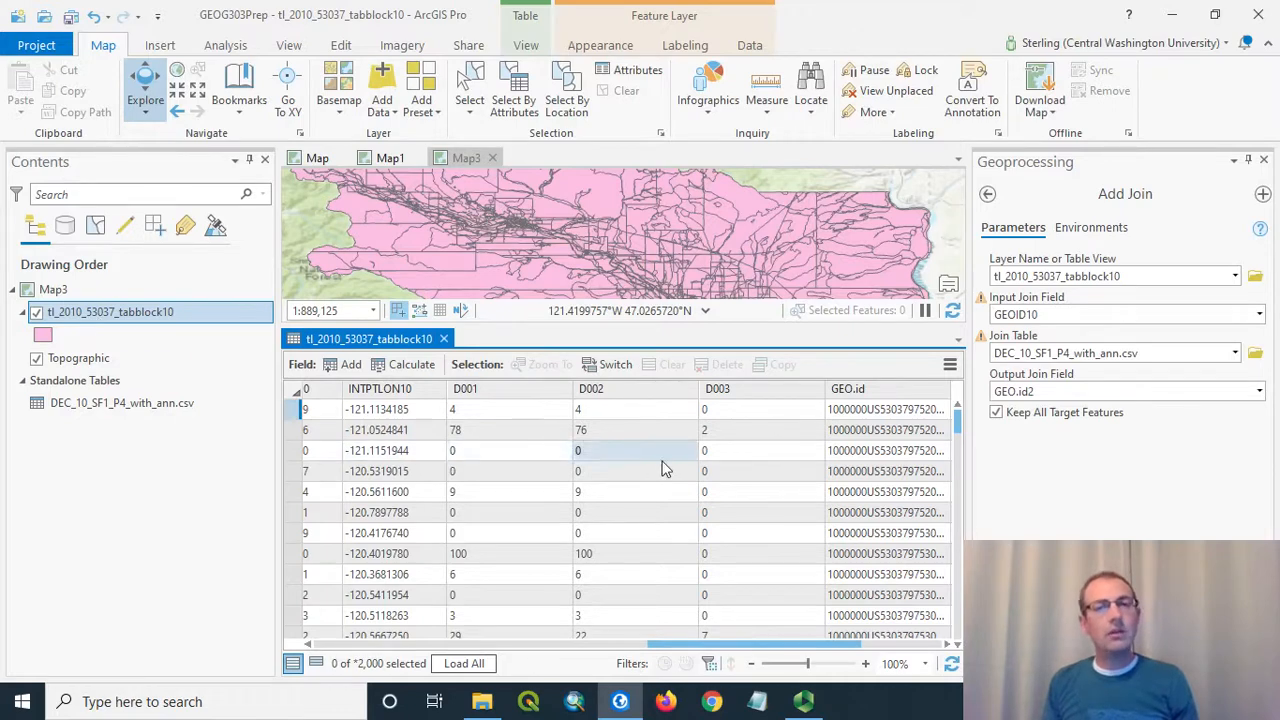
Export the joined block layer to the census folder, starting the output name 'bloc'
right_click(110, 312)
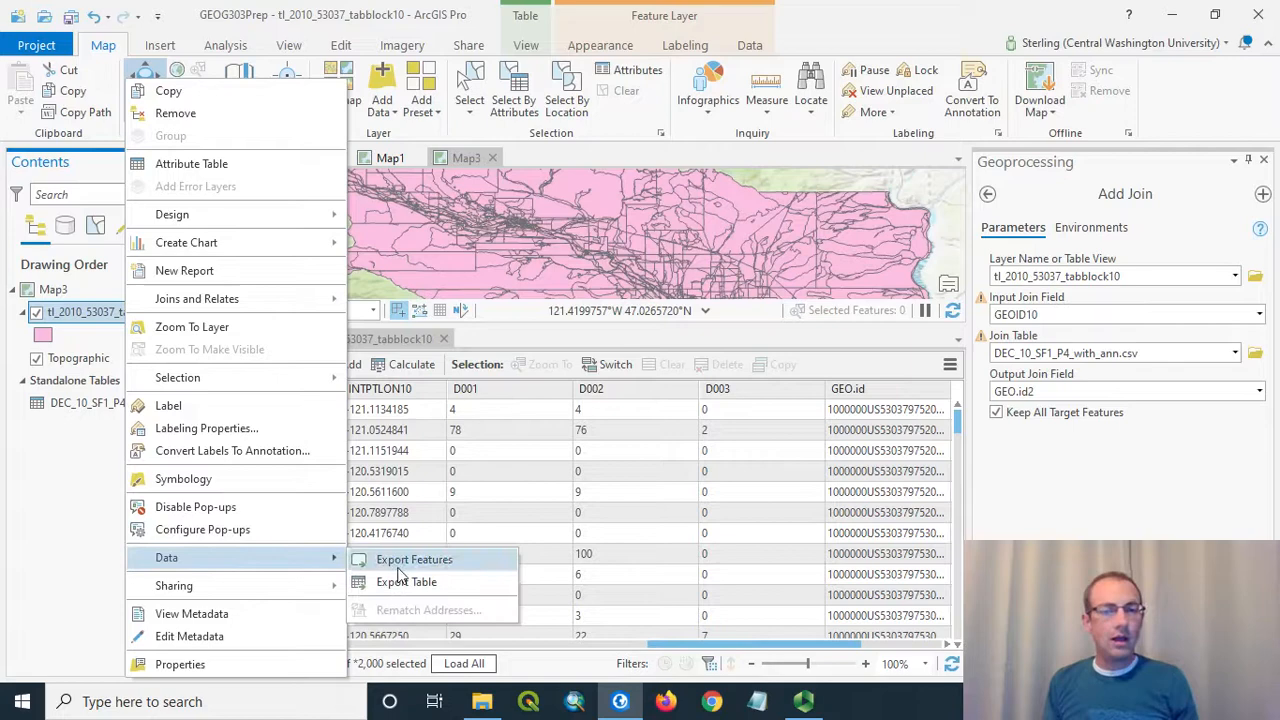
click(414, 560)
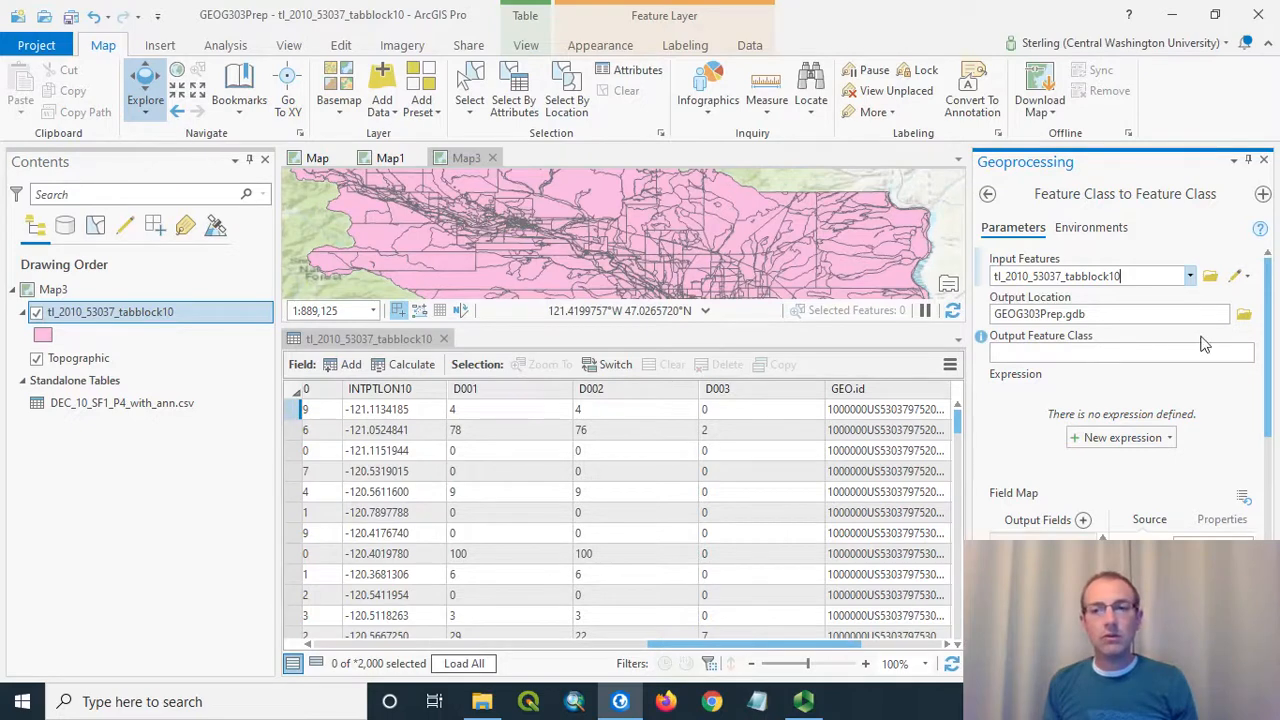
click(1244, 314)
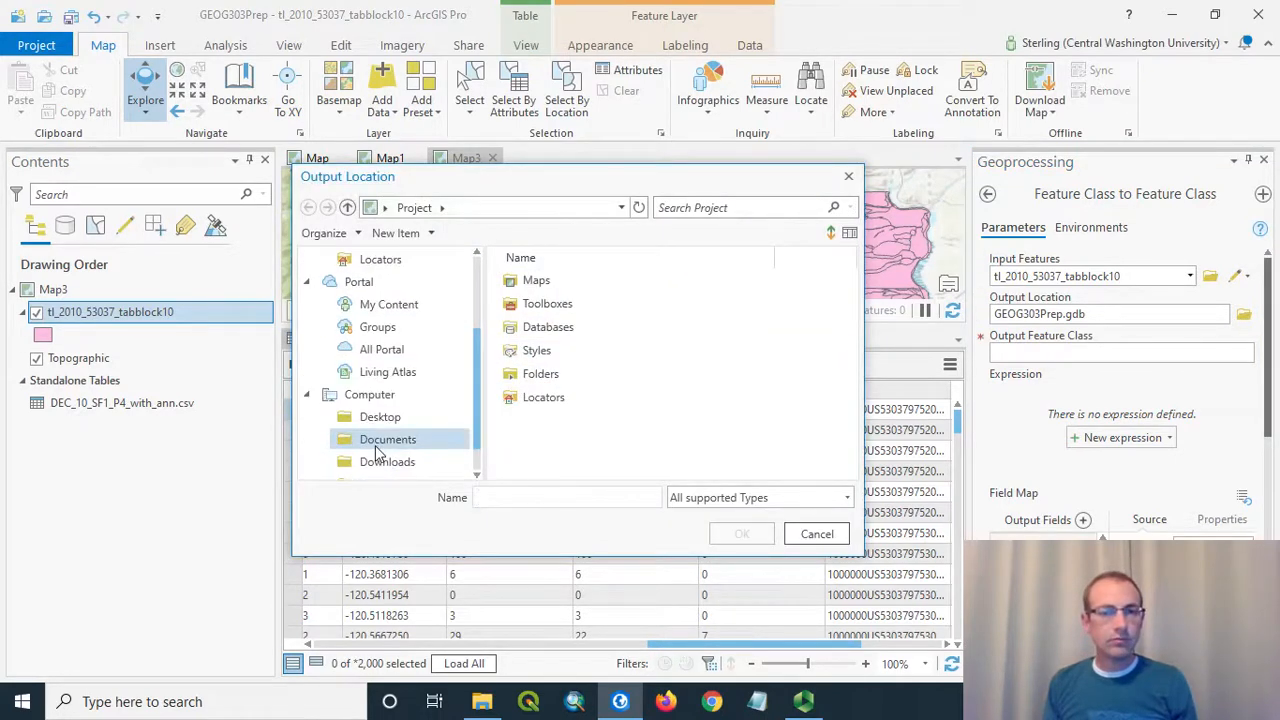
click(368, 394)
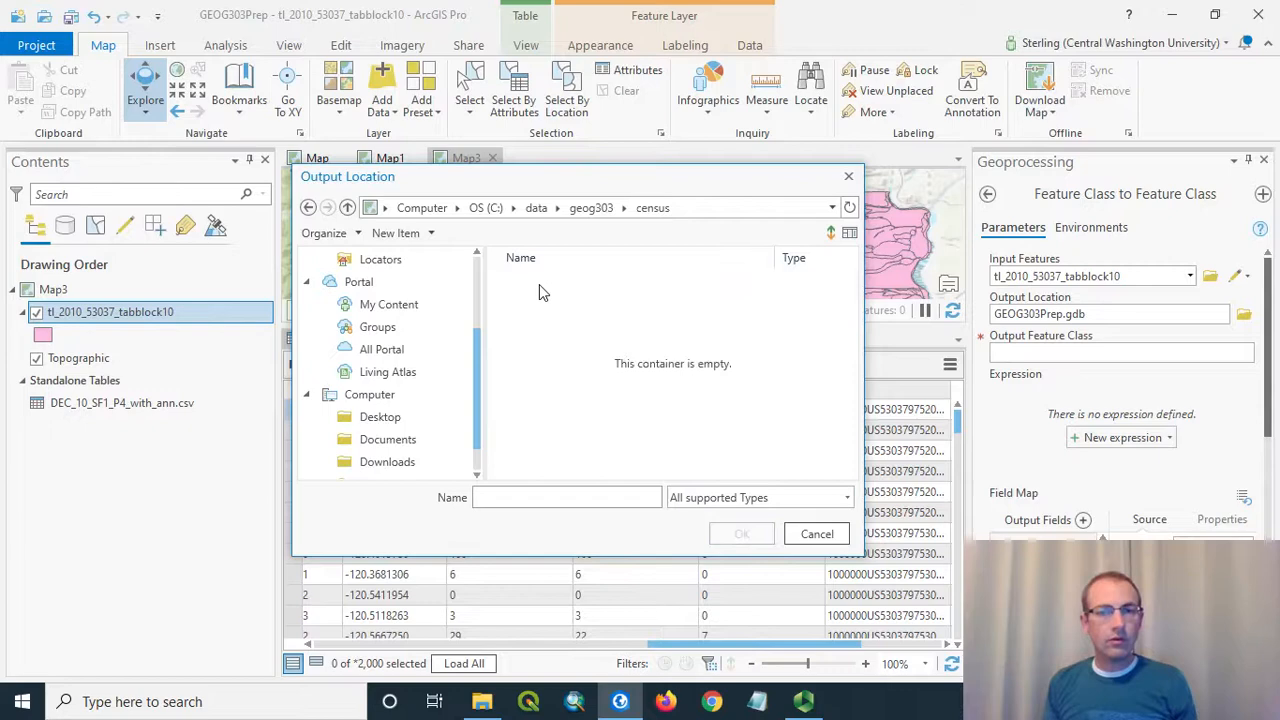
mouse_move(552, 420)
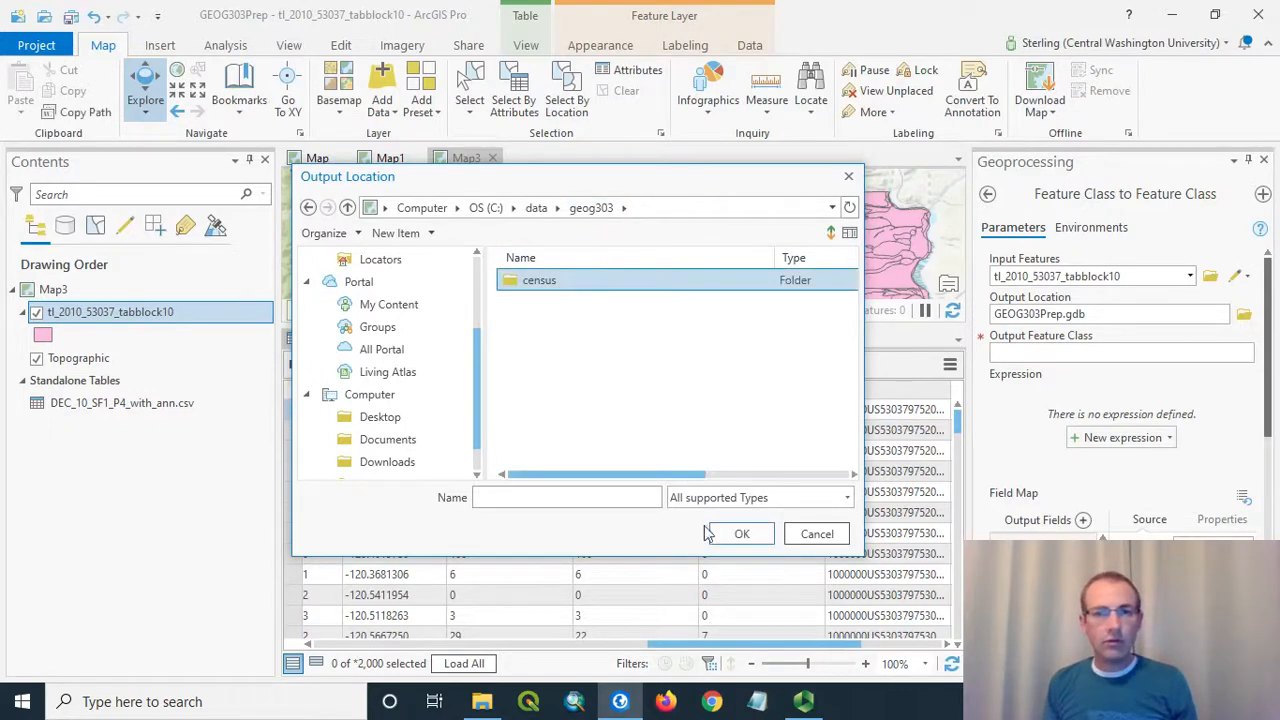
click(740, 532)
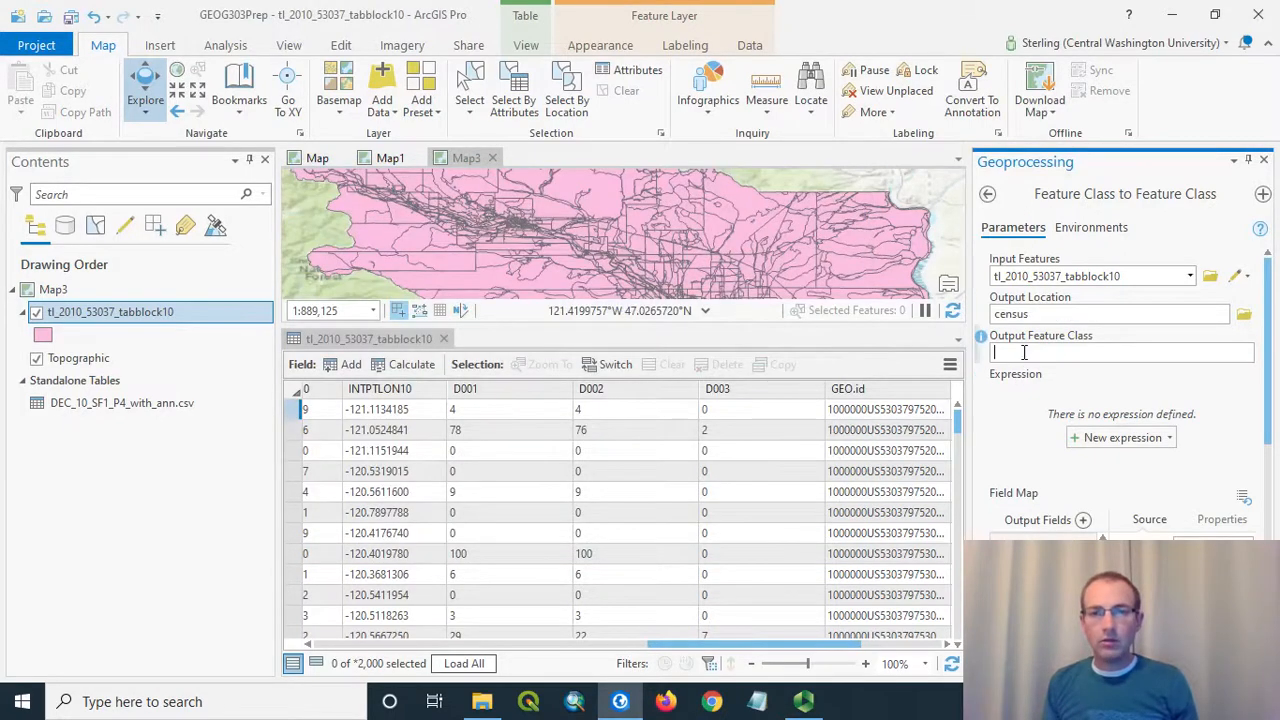
text(bloc)
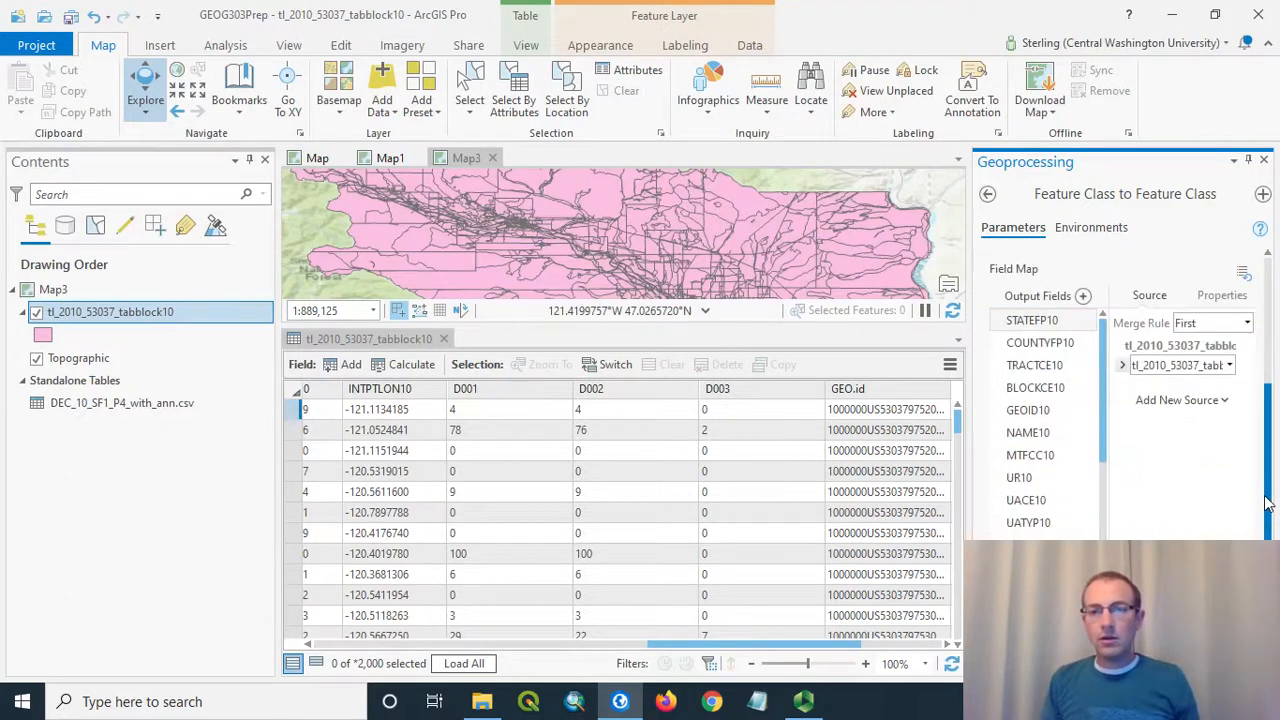
Set the output coordinate system to NAD 1983 StatePlane Washington South FIPS 4602 (US Feet)
click(1092, 228)
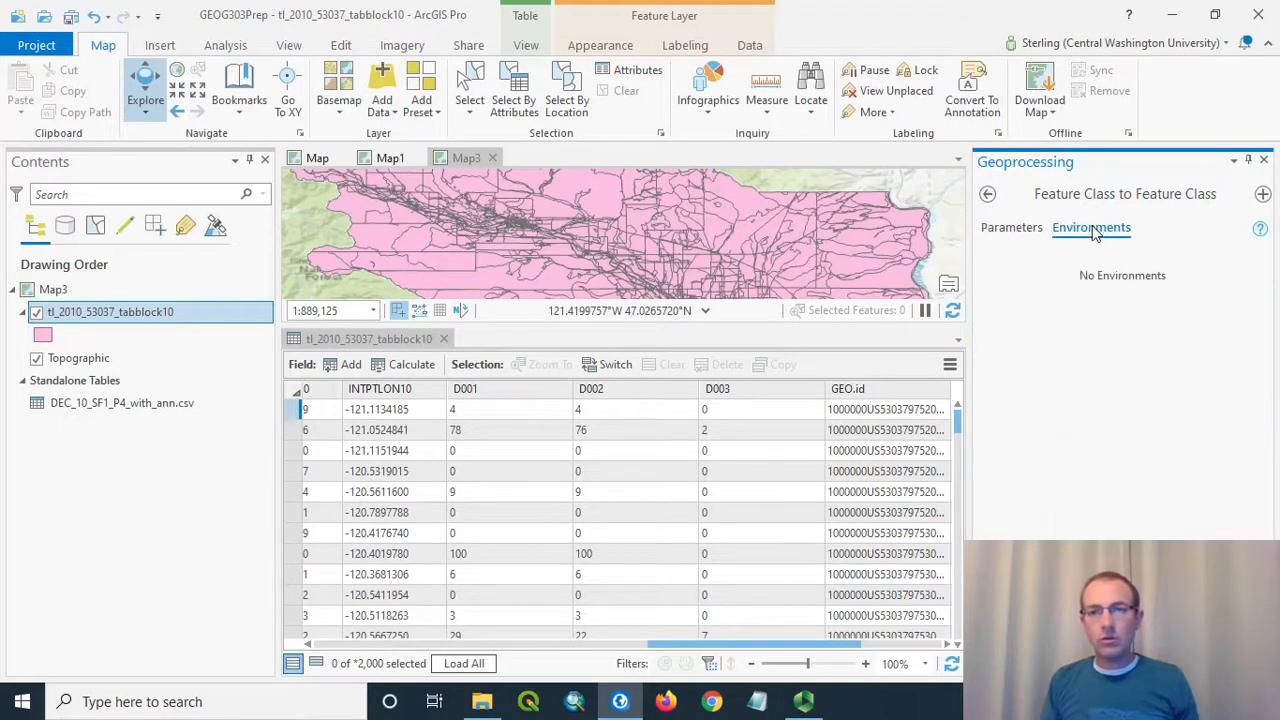
click(1092, 228)
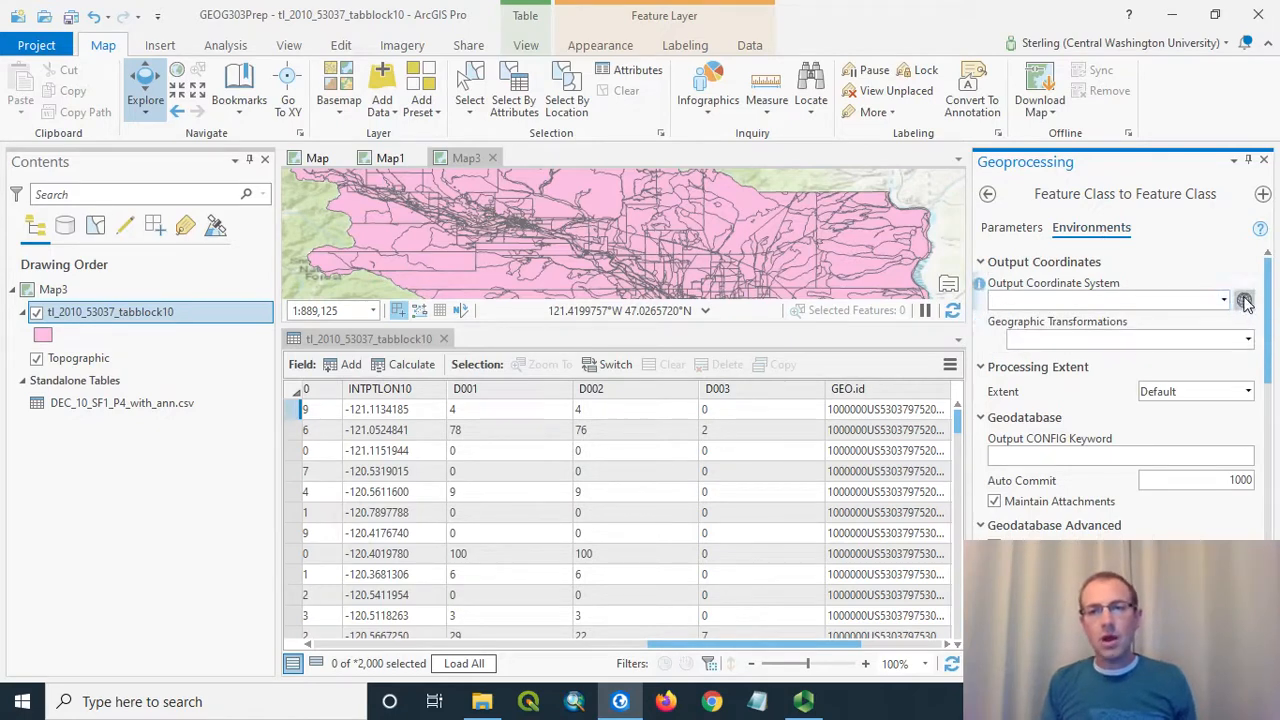
click(1244, 300)
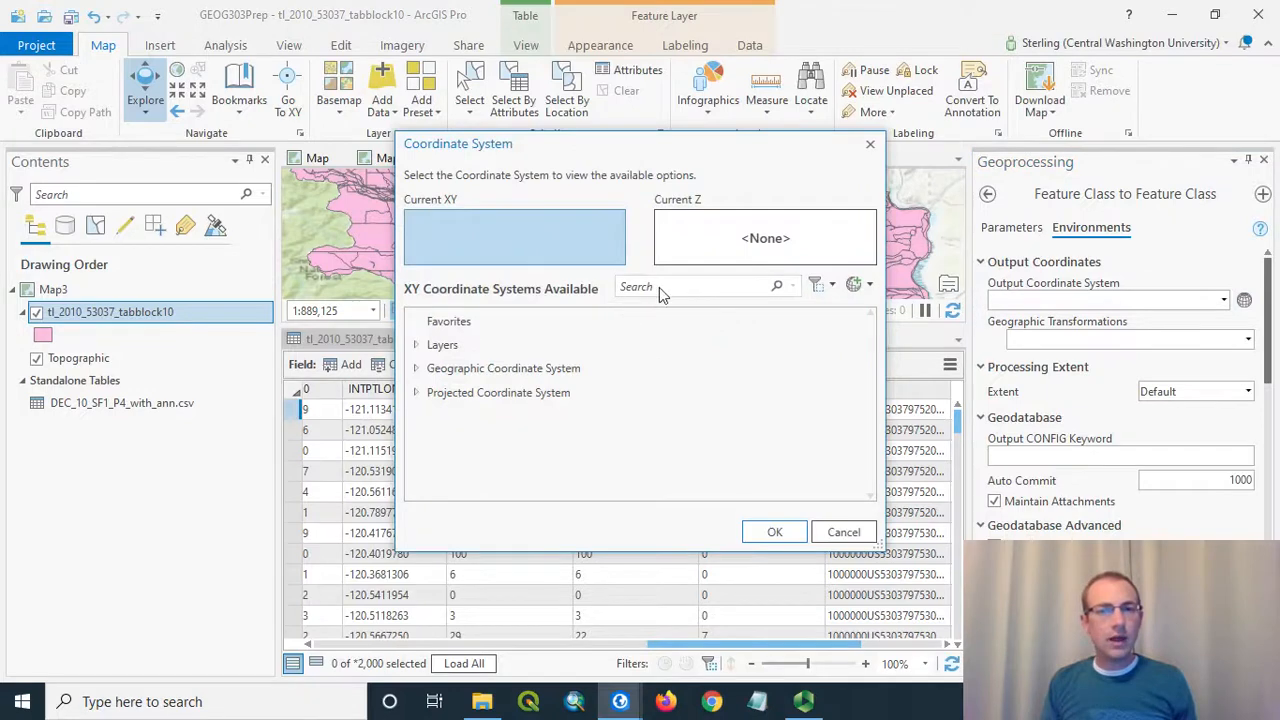
text(washington)
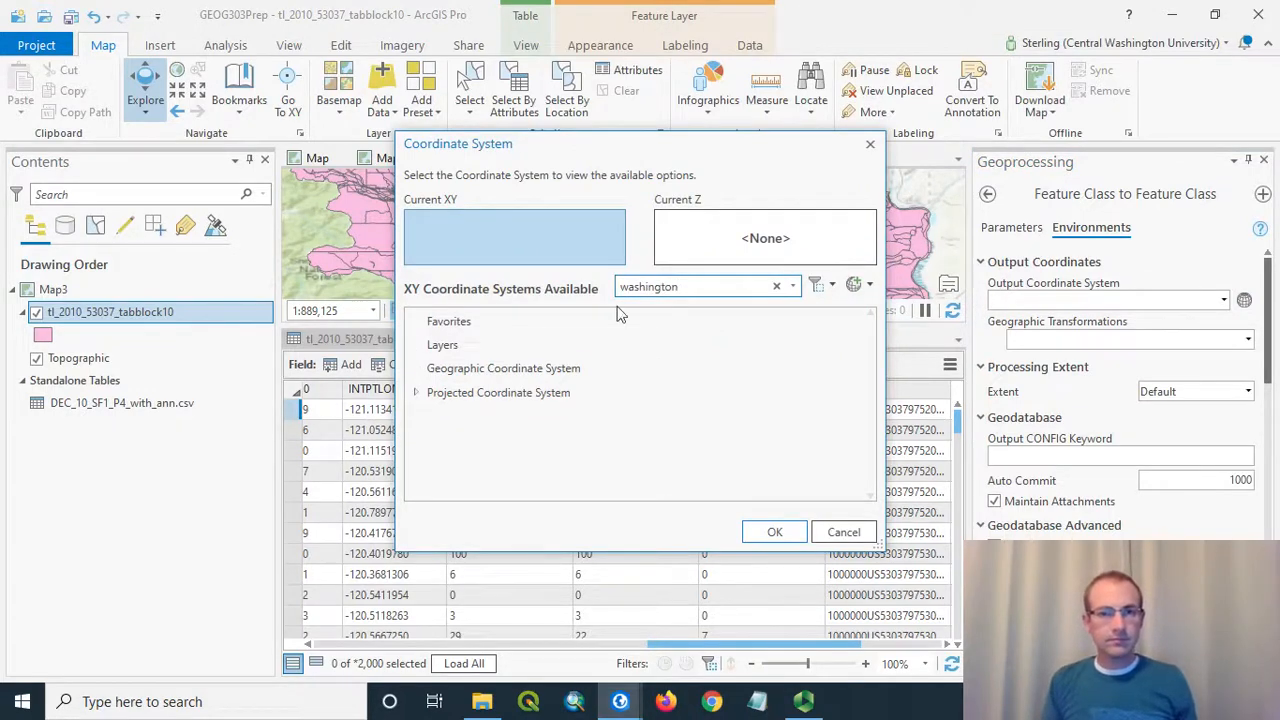
click(416, 392)
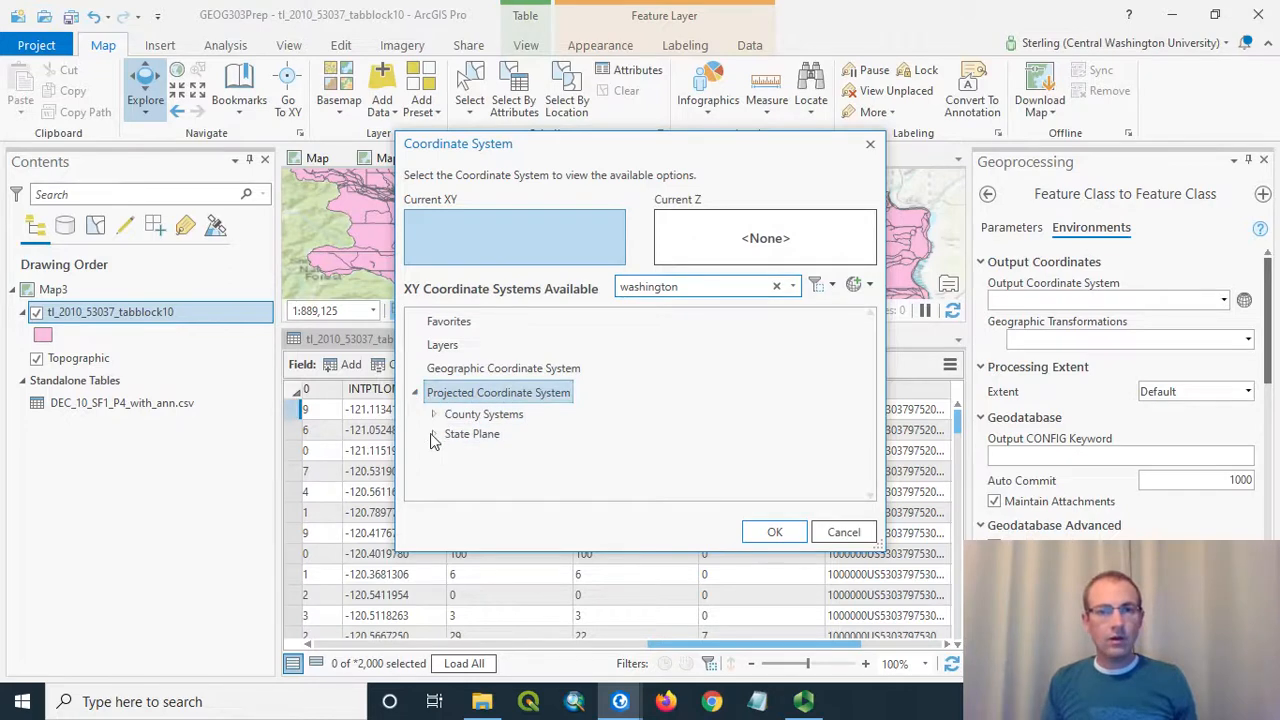
scroll(down, 3)
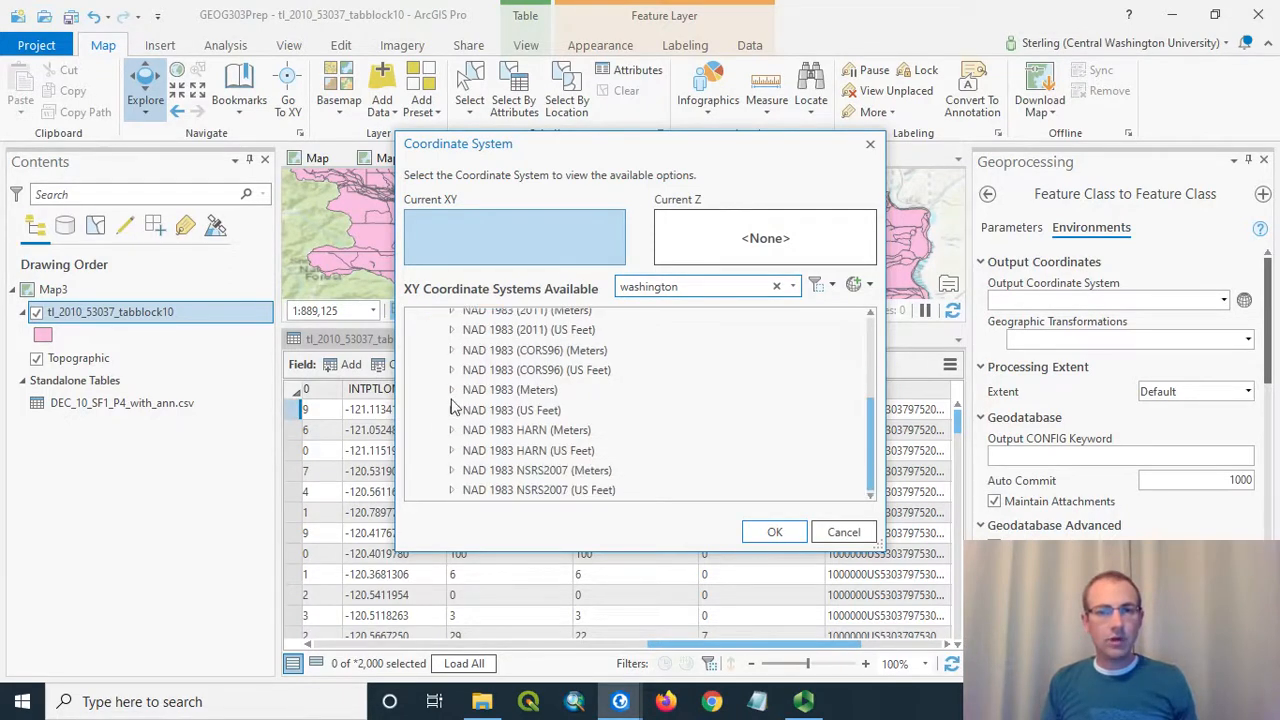
click(644, 412)
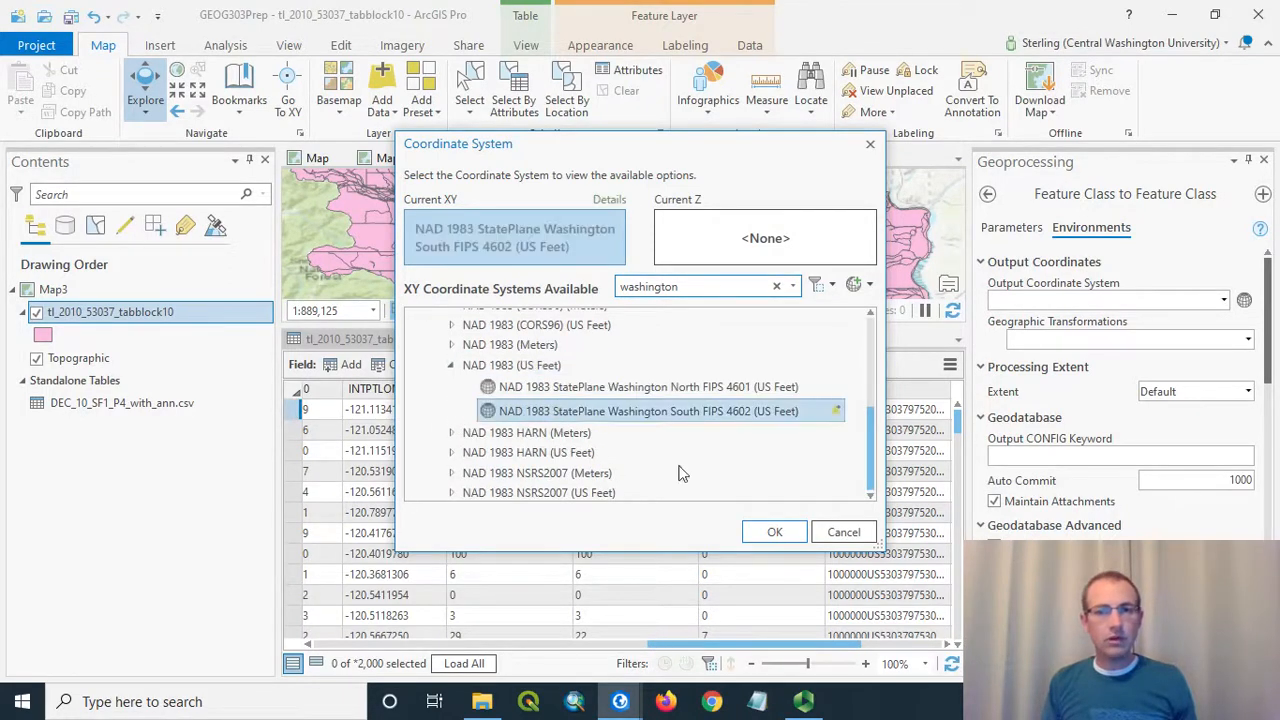
click(774, 532)
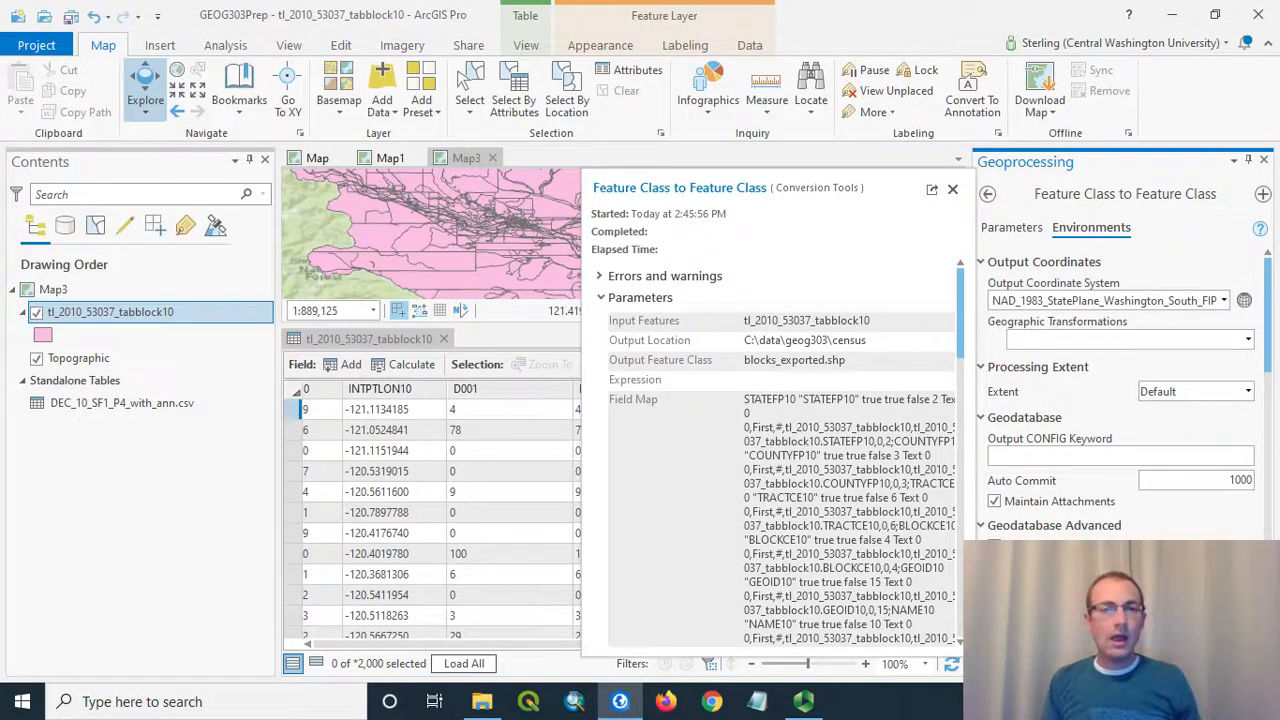
Return to the map showing the new blocks_exported layer above the original blocks
click(952, 188)
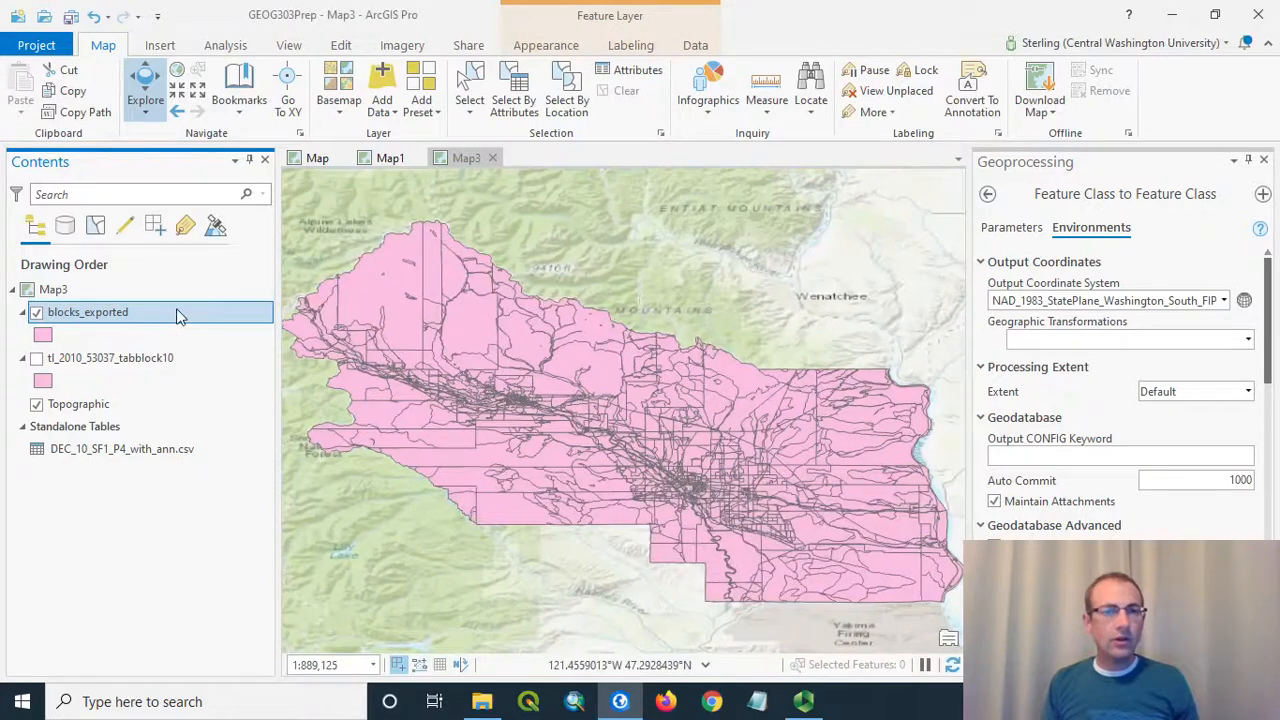
View the blocks_exported attribute table and its 4,410 records with joined D001–D003 population columns
right_click(88, 312)
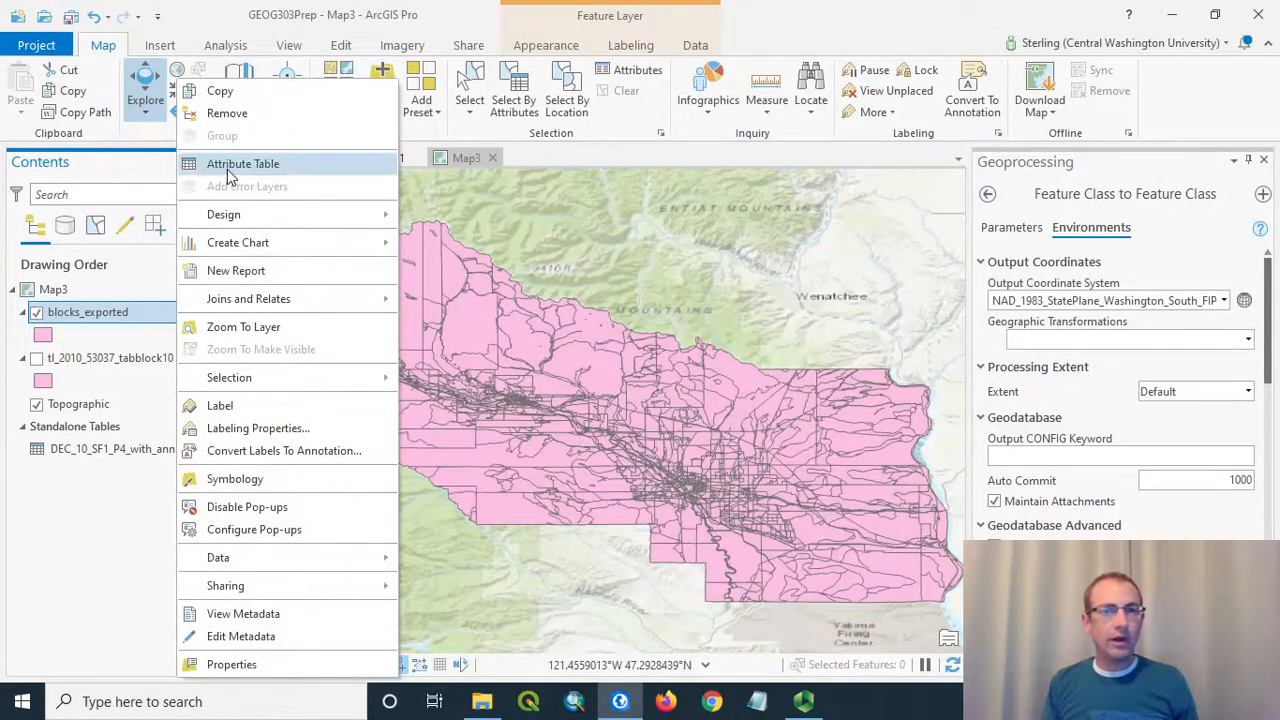
click(242, 164)
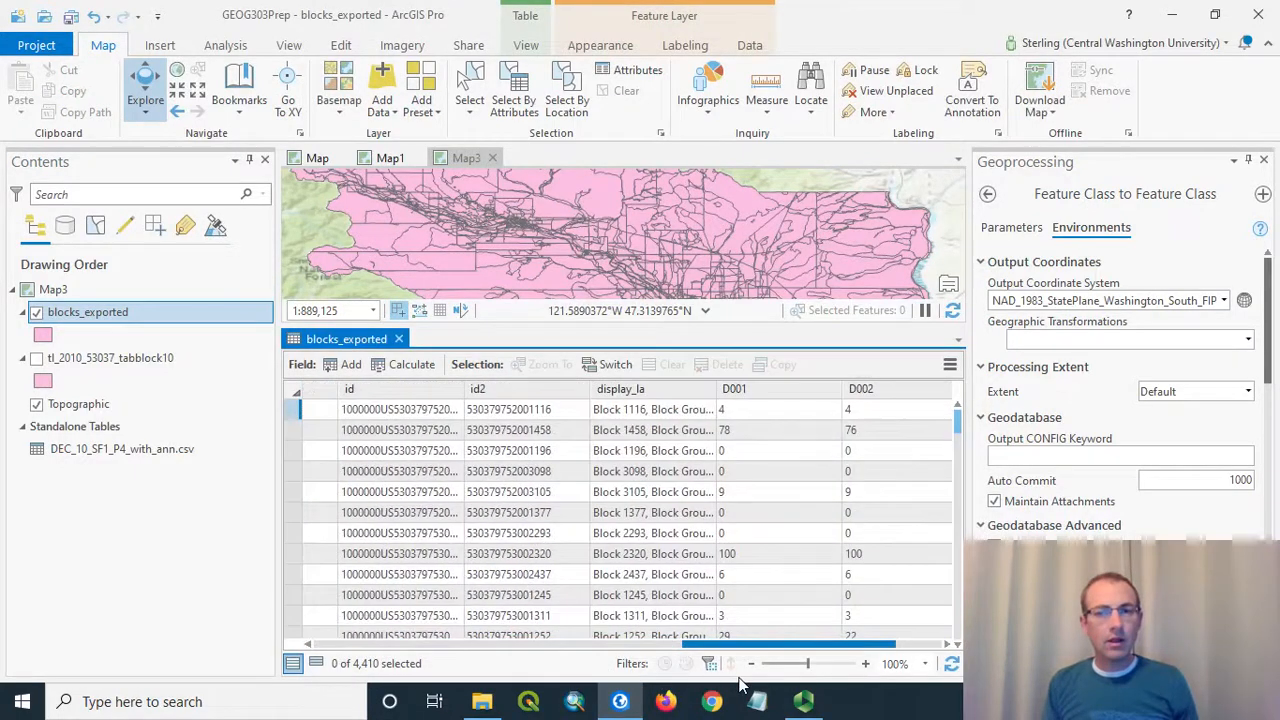
scroll(right, 3)
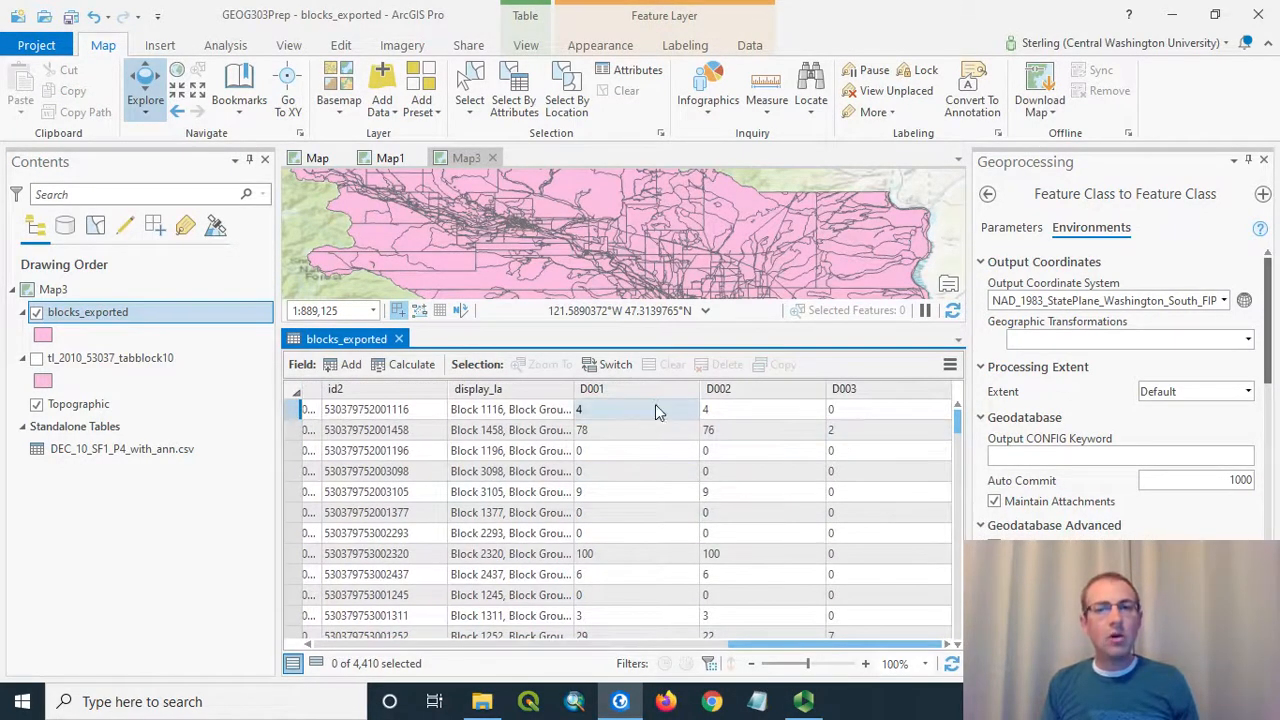